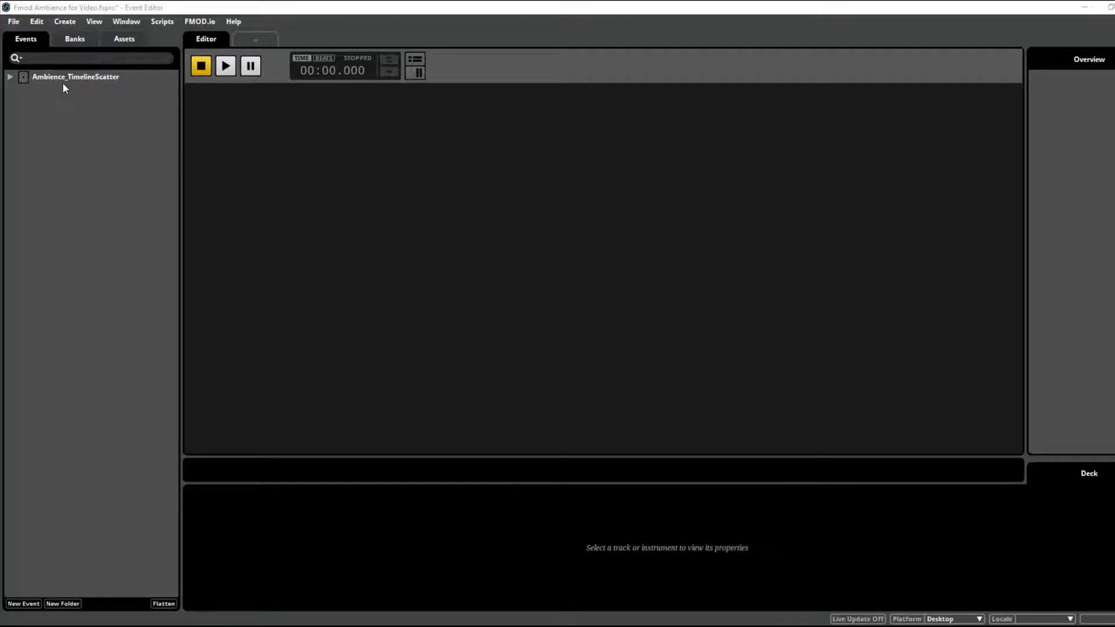
Step: Open the Ambience_TimelineScatter example event and audition it
double_click(75, 76)
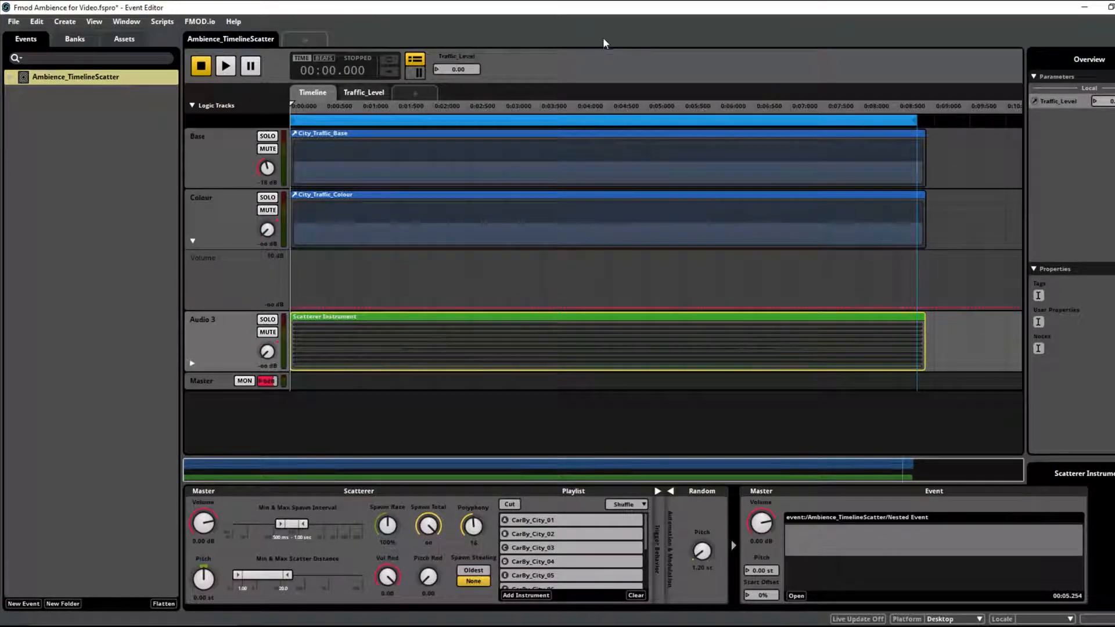
click(224, 66)
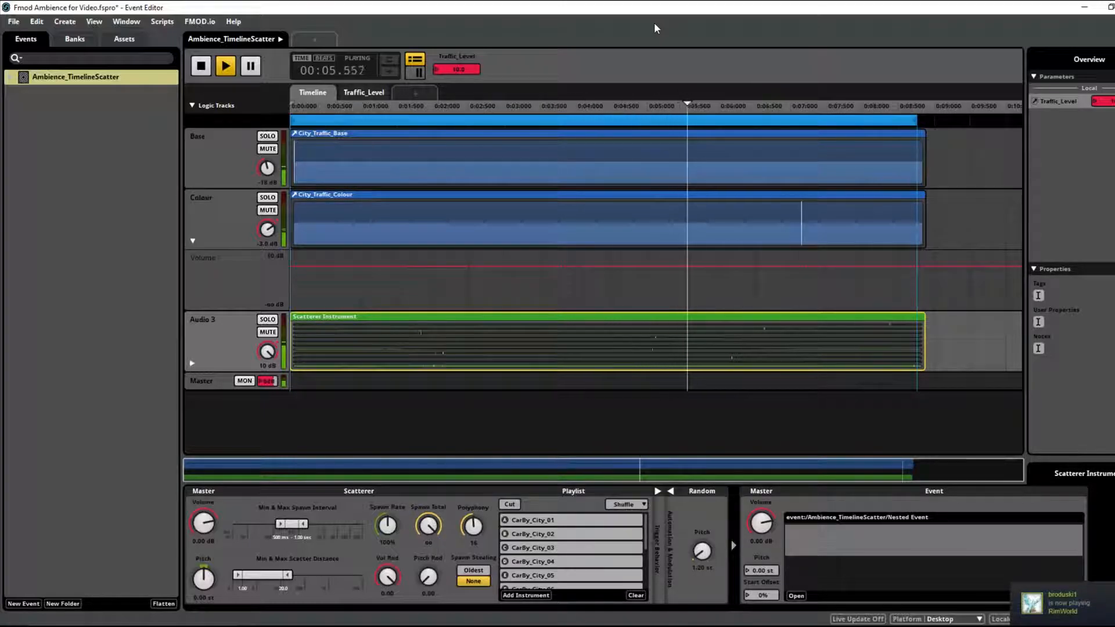
click(201, 65)
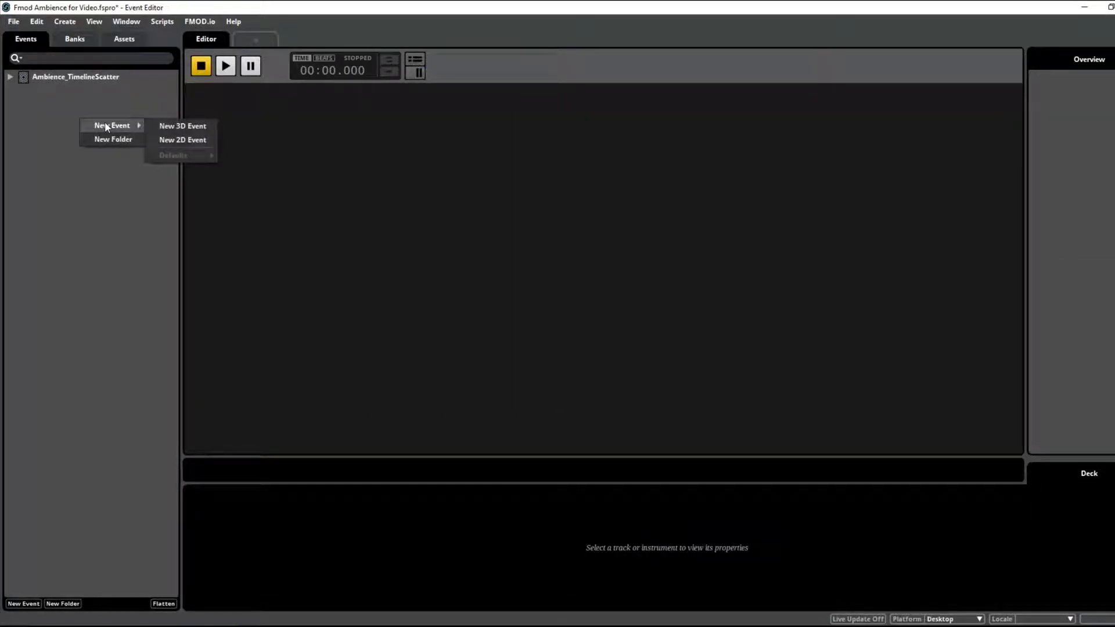
Step: Create a new 2D event named Ambience_TimelineScatter_Copy and start adding a Base track
click(182, 140)
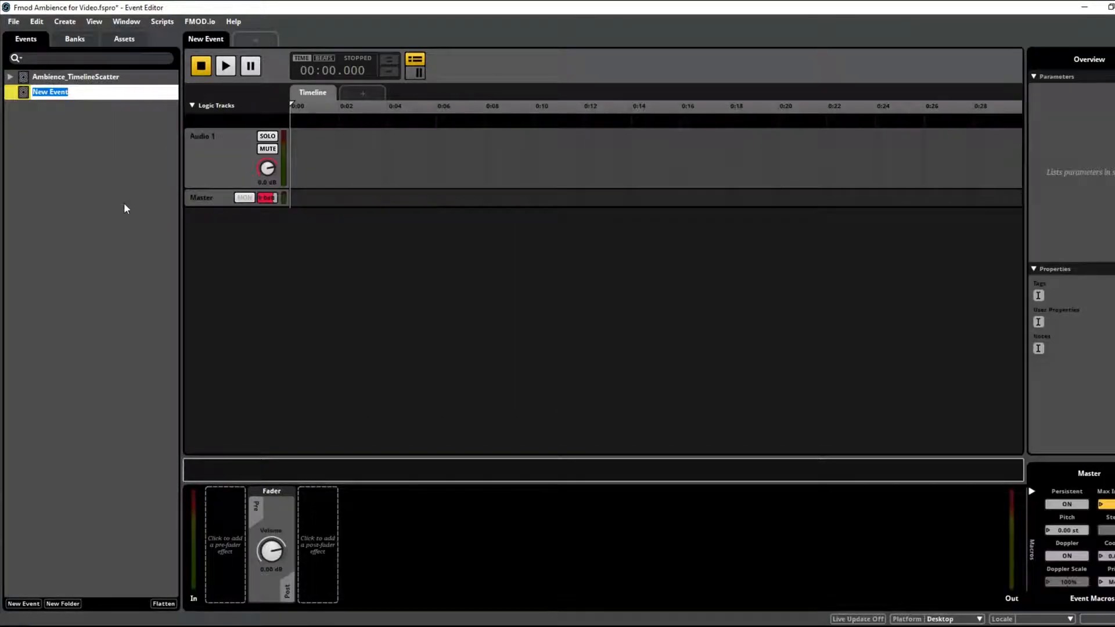
text(Ambience)
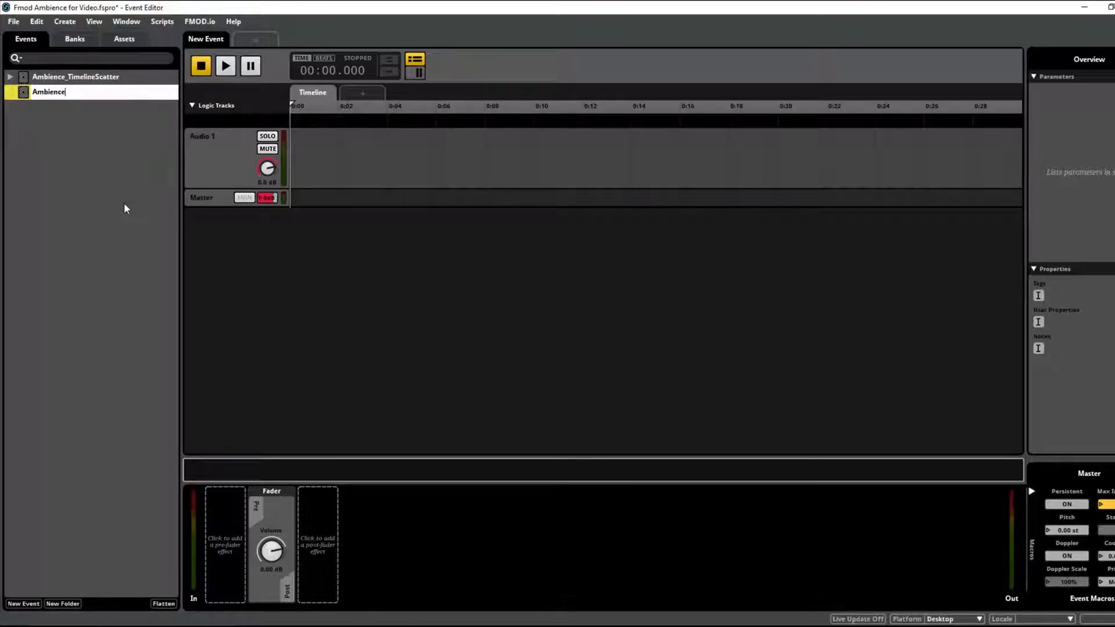
text(_)
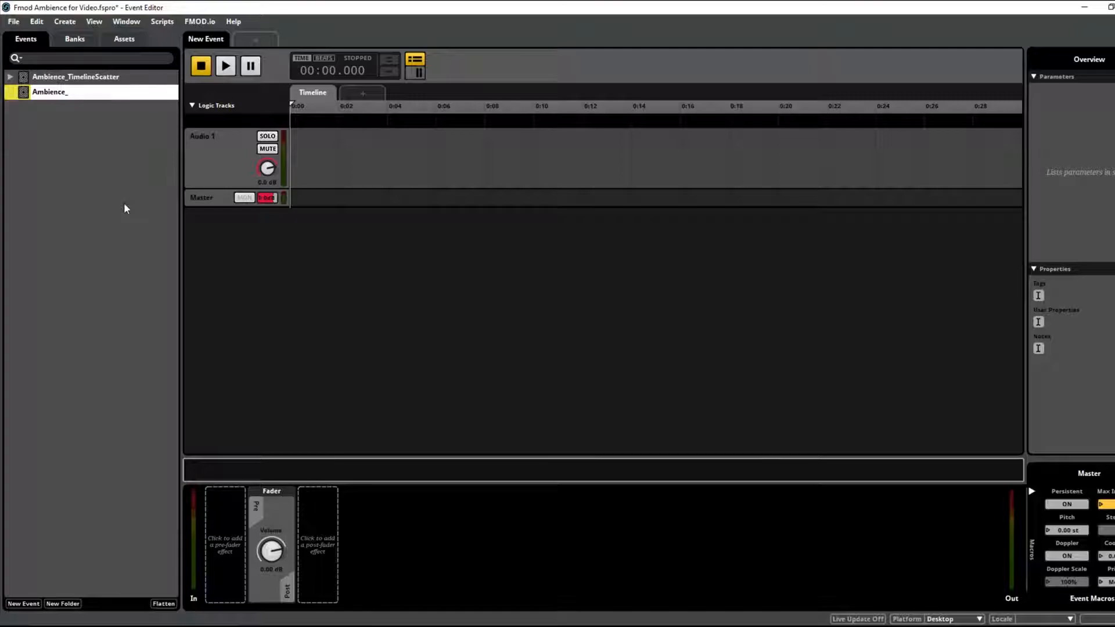
text(TimelineS)
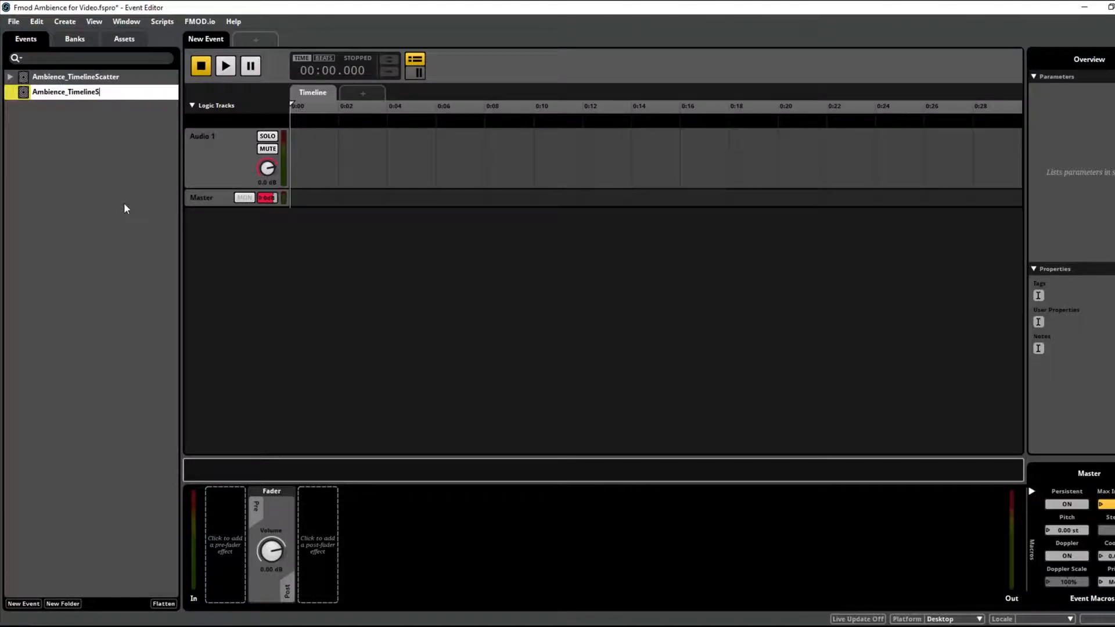
text(Ambience_TimelineScatter_Copy)
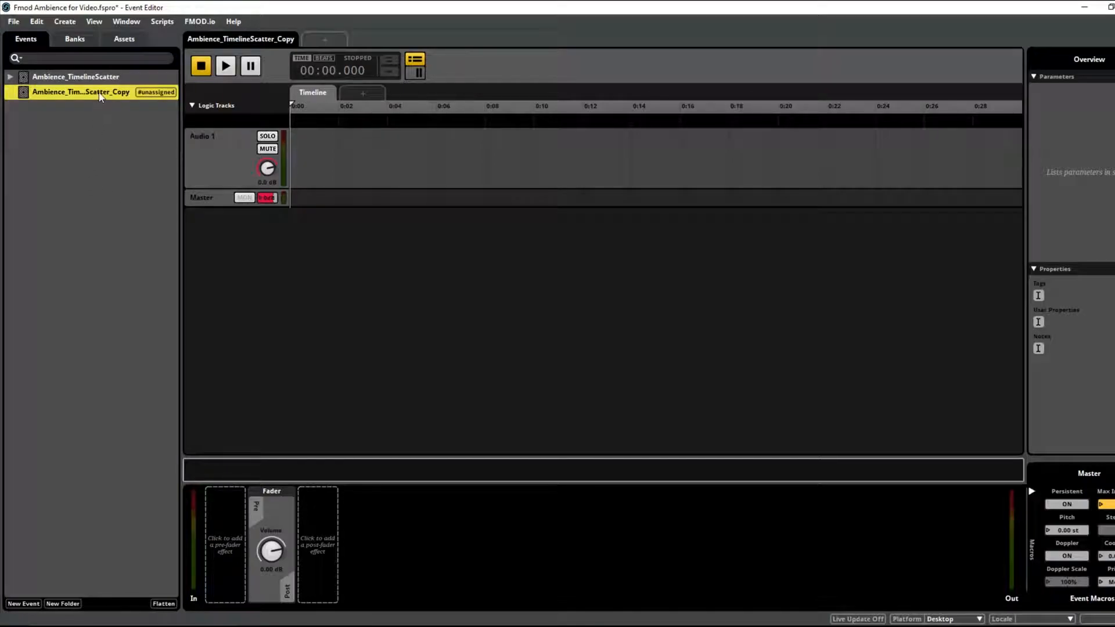
right_click(81, 92)
text(Base)
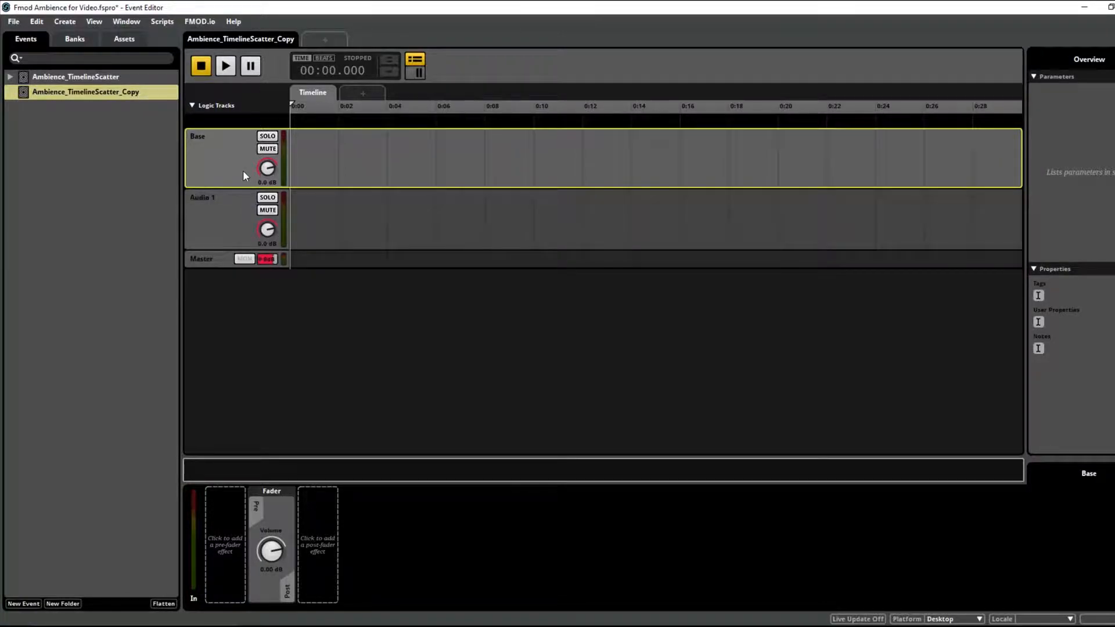
Step: Rename Audio 1 to Added Intensity and add a third track named Scatter Oneshots
double_click(202, 197)
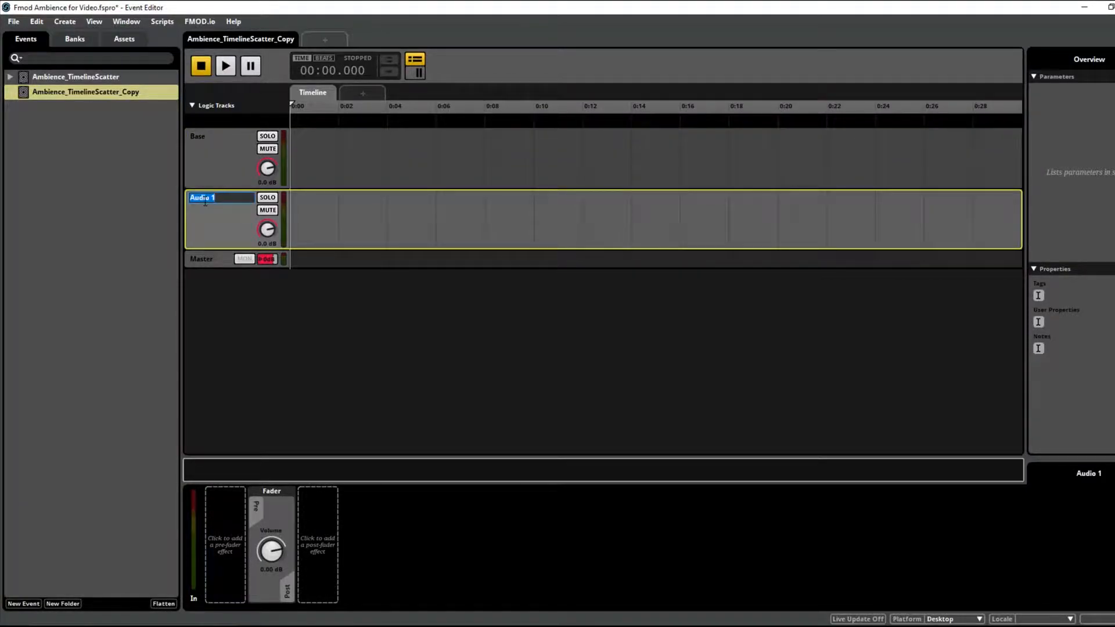
text(Added Intens)
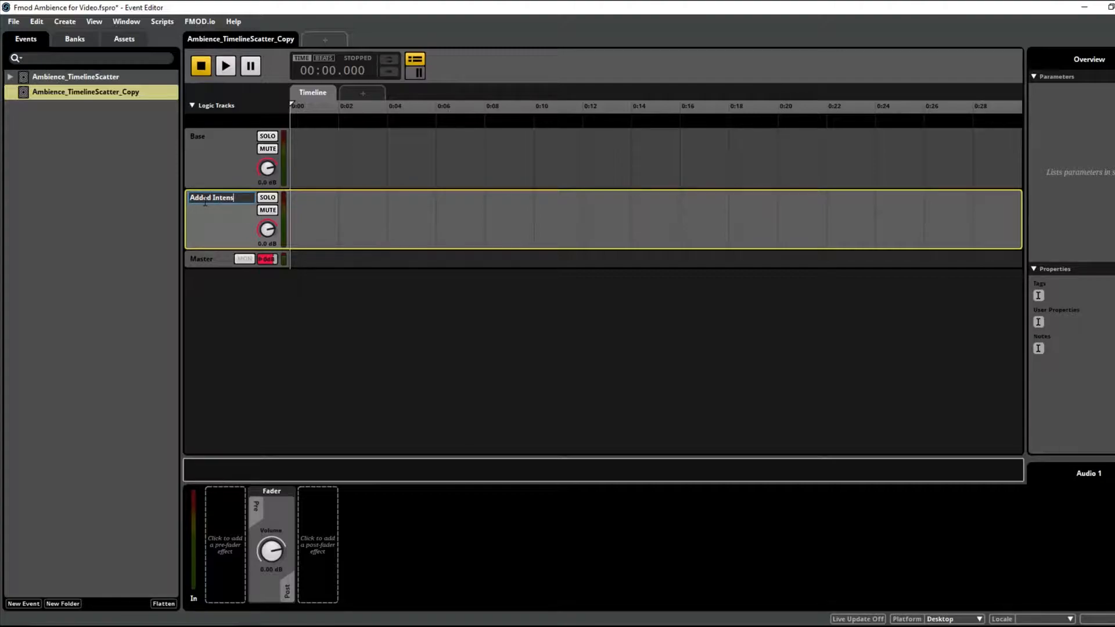
right_click(216, 221)
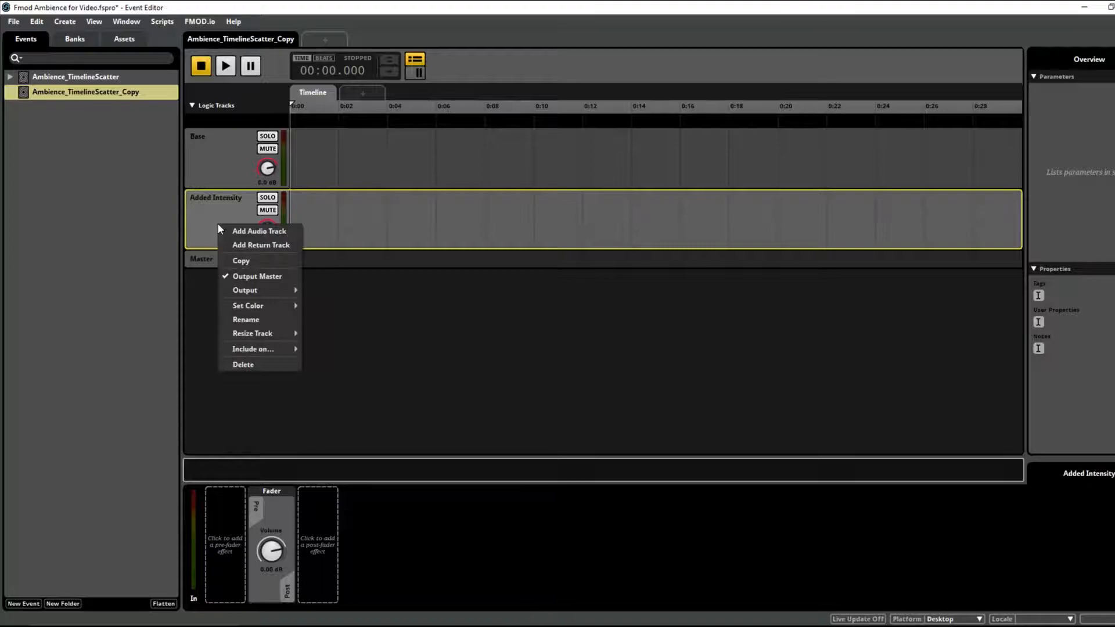
click(259, 231)
text(Oneshots)
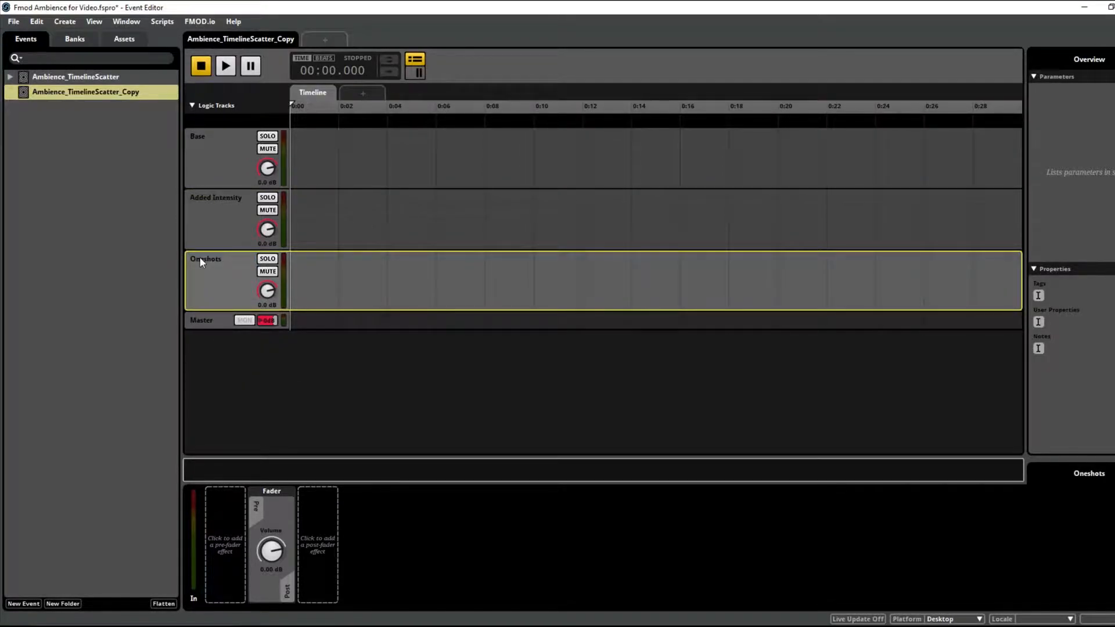
mouse_move(208, 267)
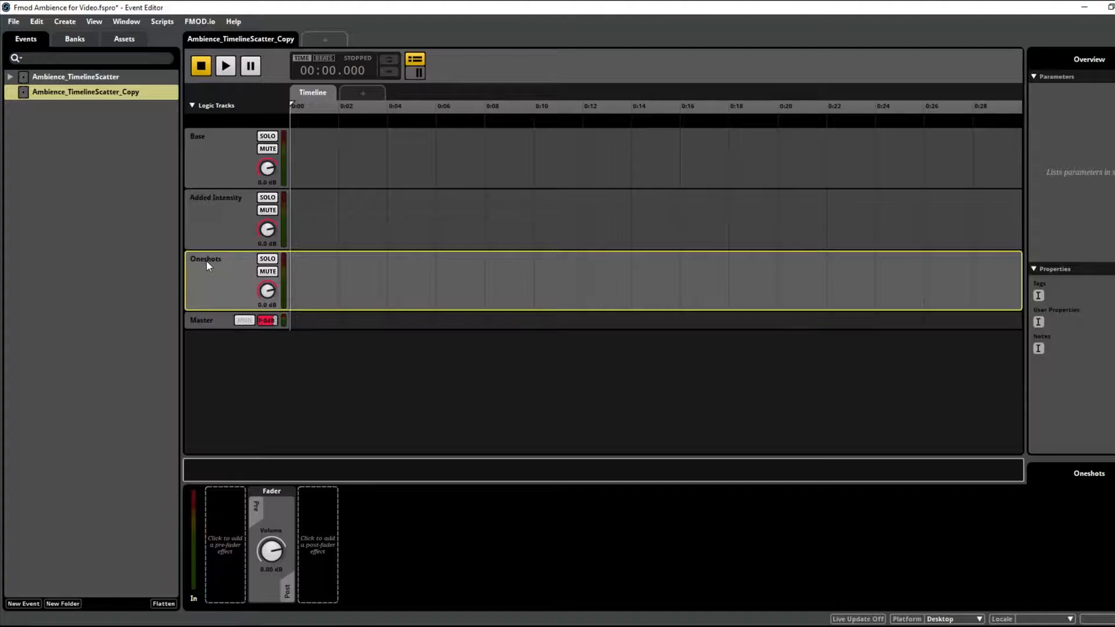
double_click(206, 259)
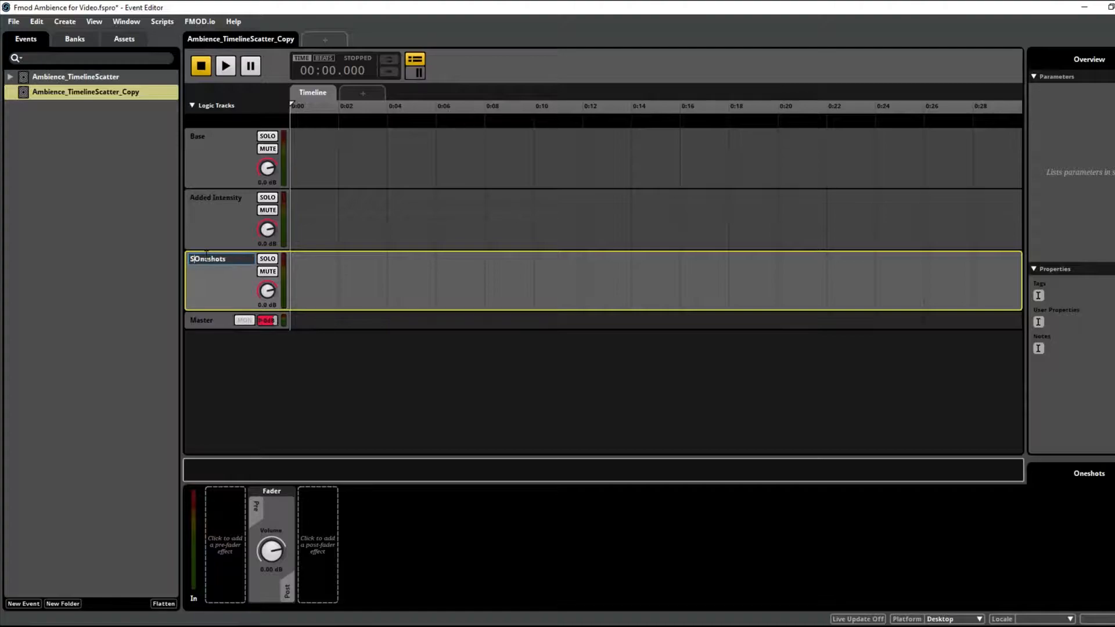
text(Scatter Oneshots)
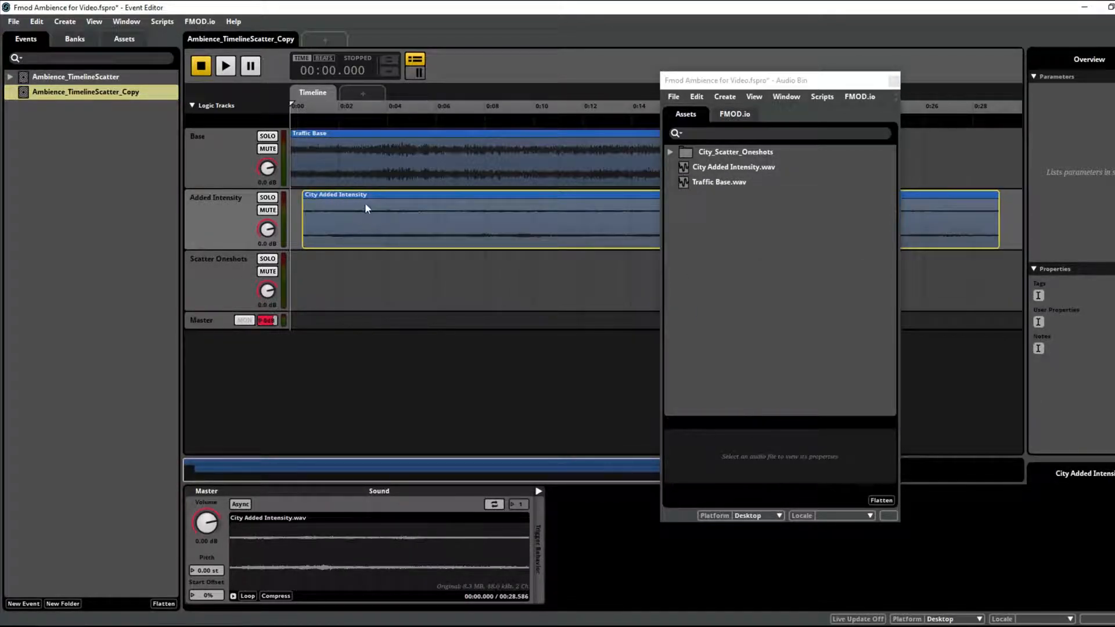
Step: Add a Scatterer Instrument to Scatter Oneshots and stretch it along the timeline
click(669, 151)
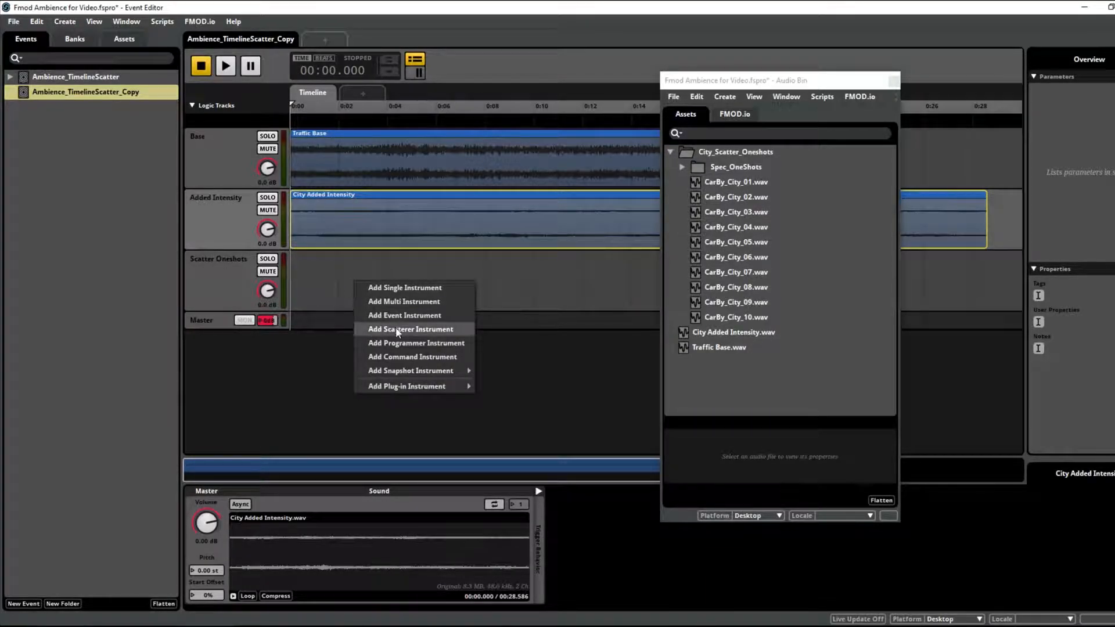
click(411, 329)
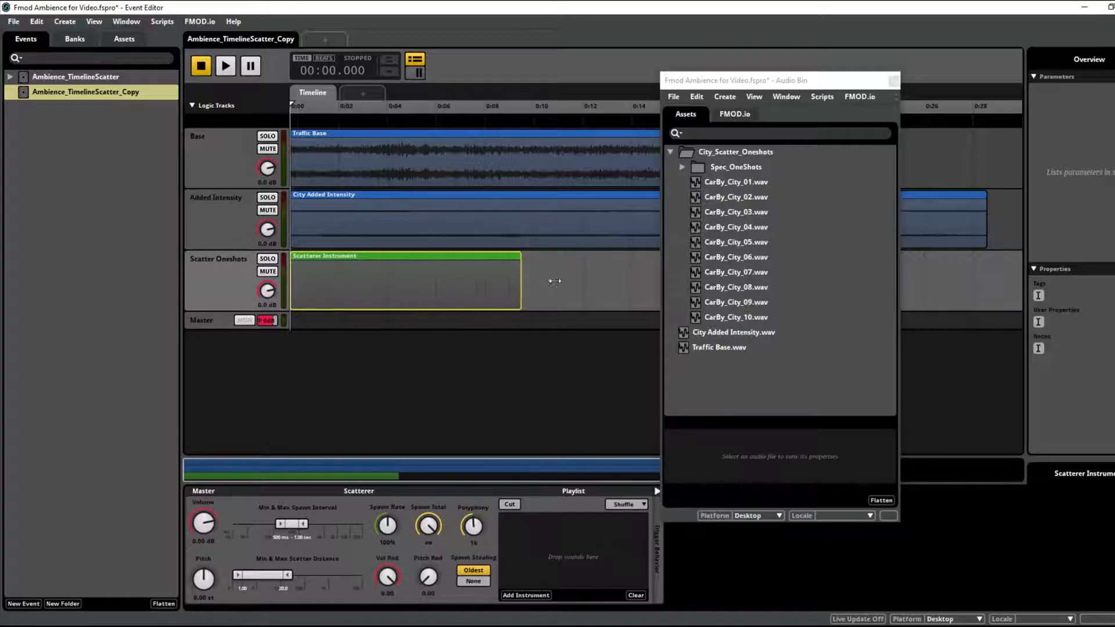
drag(736, 79, 366, 107)
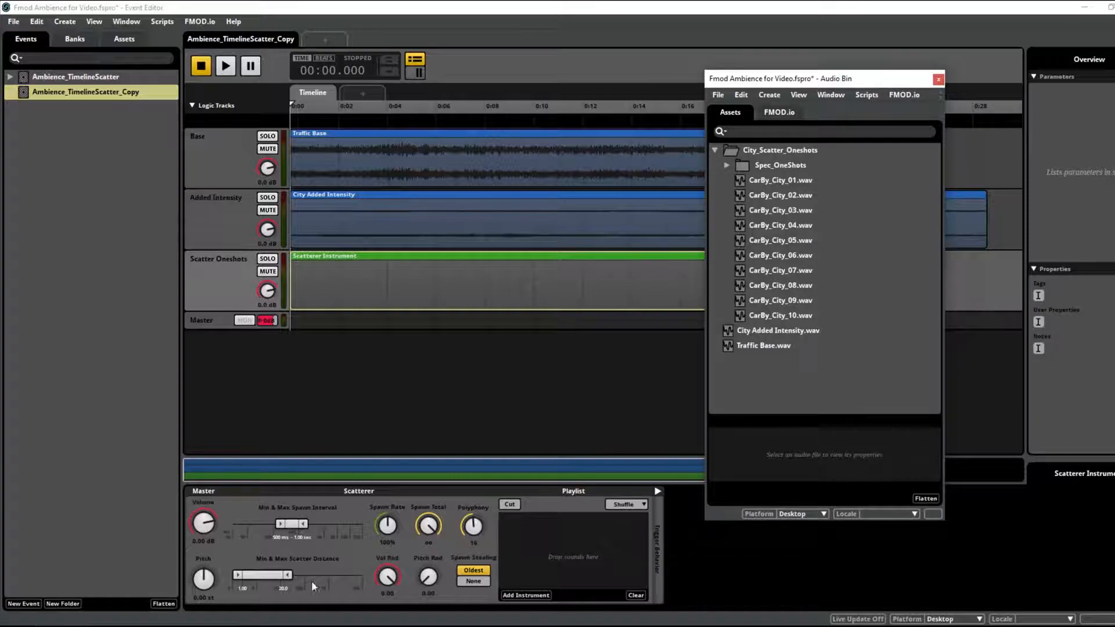
mouse_move(427, 385)
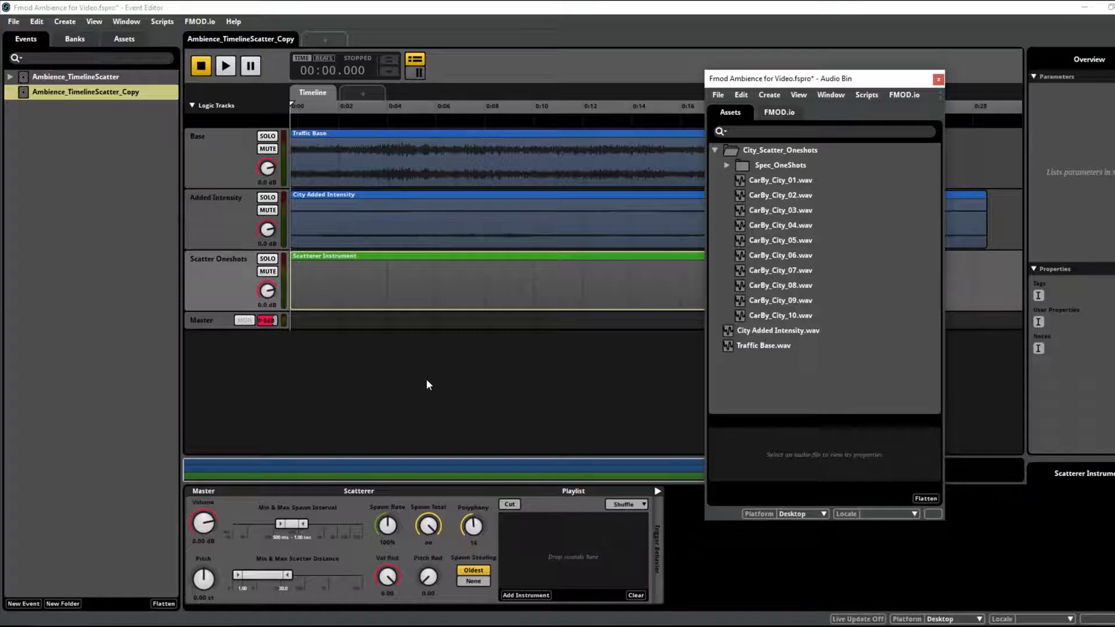
mouse_move(537, 377)
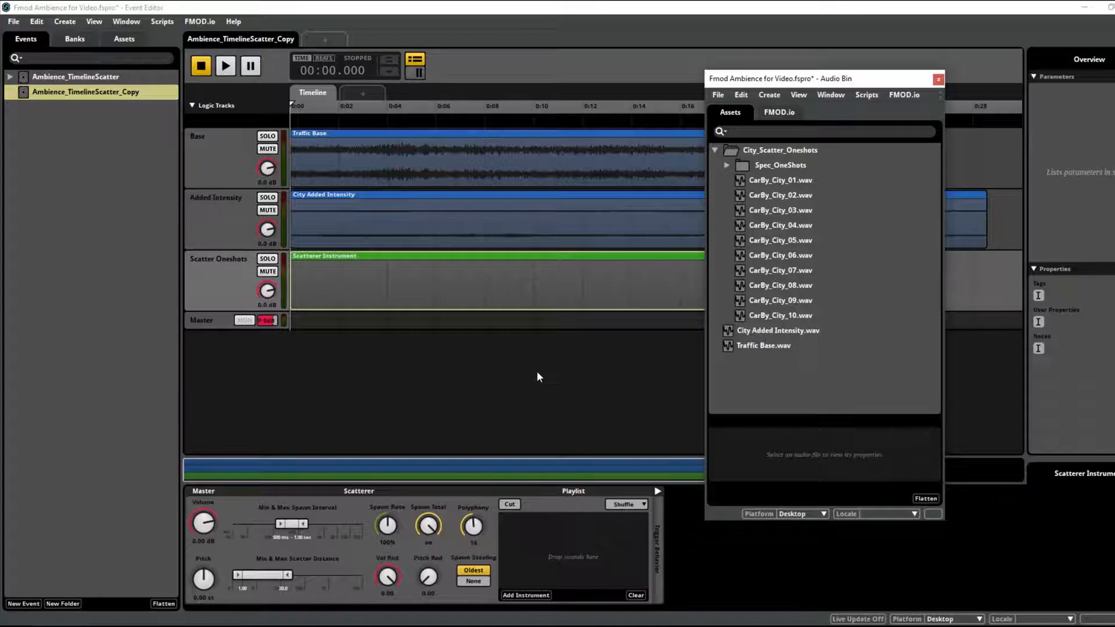
mouse_move(462, 277)
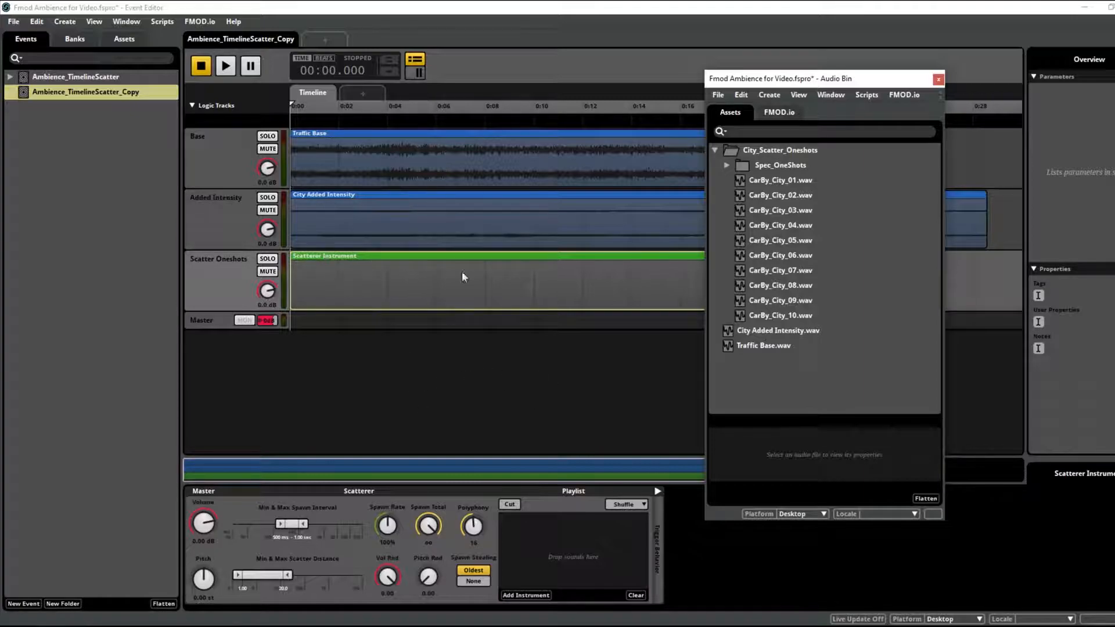
Step: Select CarBy_City_01 through CarBy_City_10 for the scatterer playlist, then close the Audio Bin
click(780, 314)
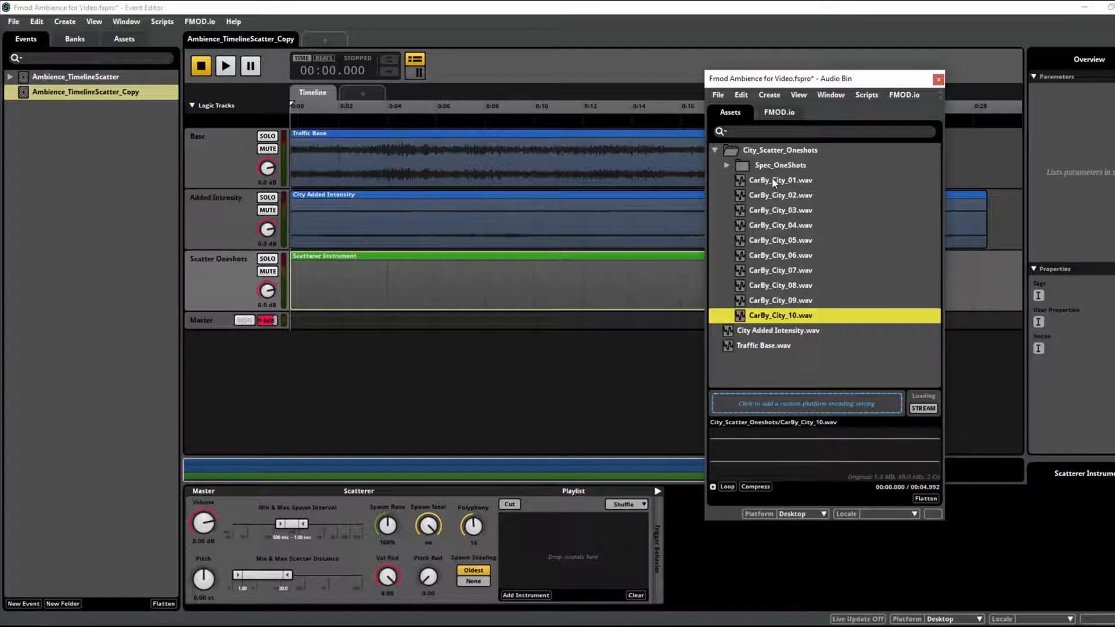
click(780, 180)
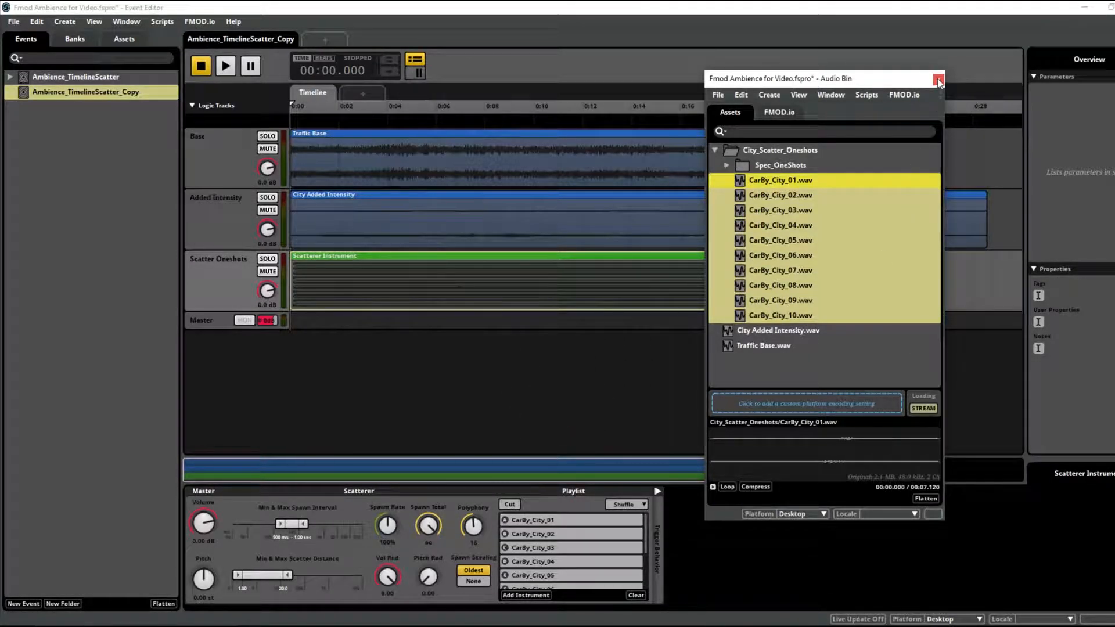
click(938, 78)
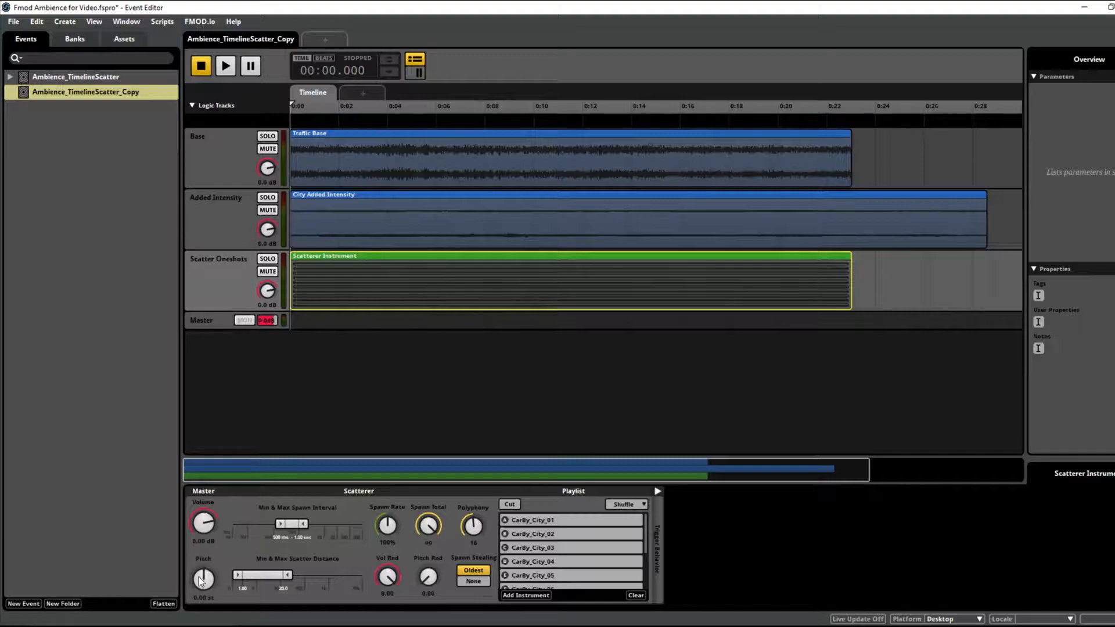
Step: Add random modulation to the scatterer's pitch (1.92 st) and volume
right_click(203, 578)
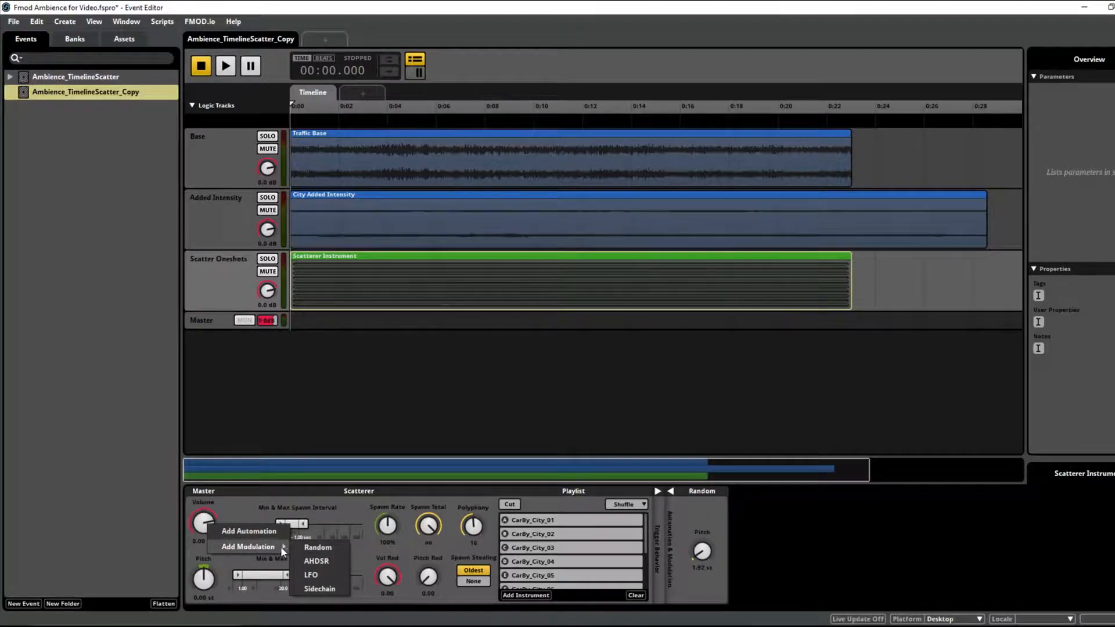
click(317, 547)
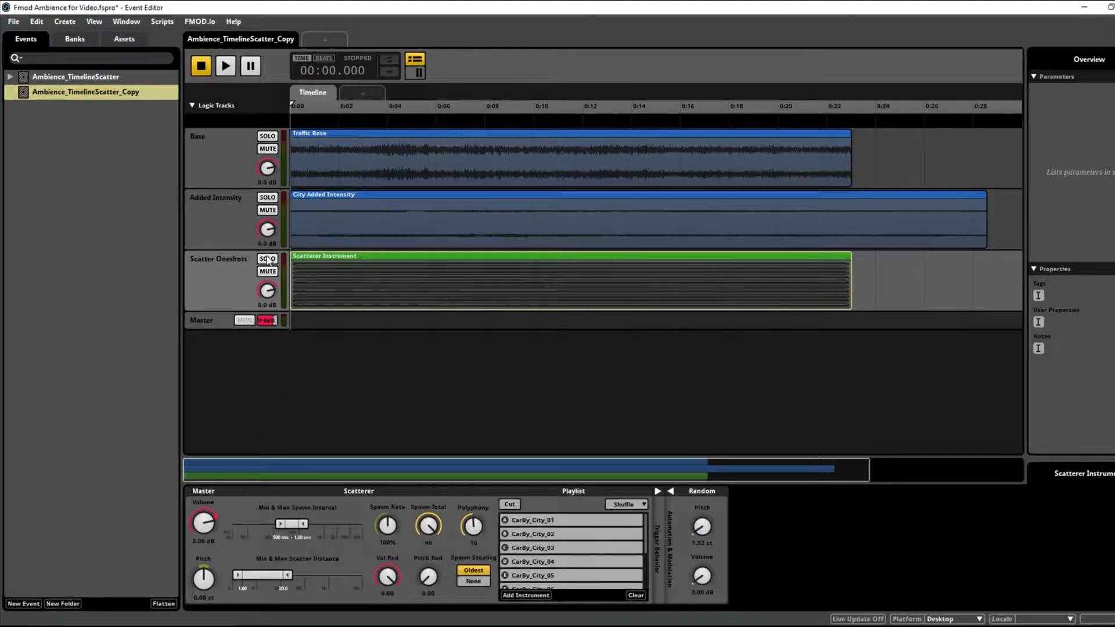
Step: Solo Scatter Oneshots, audition the event, then stop playback
click(224, 66)
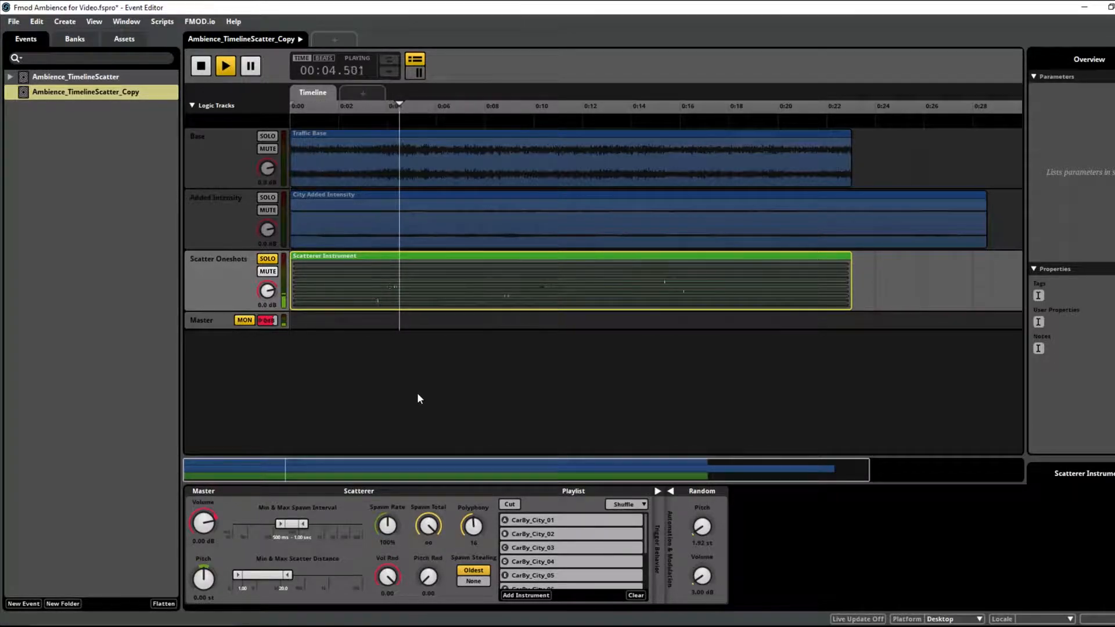
mouse_move(534, 323)
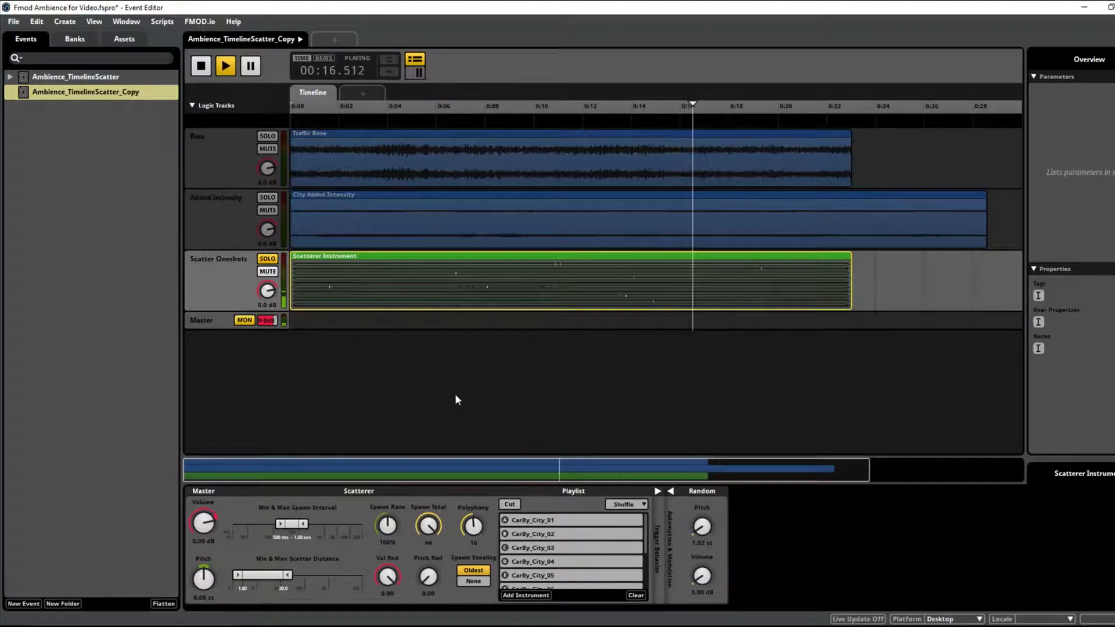
click(201, 64)
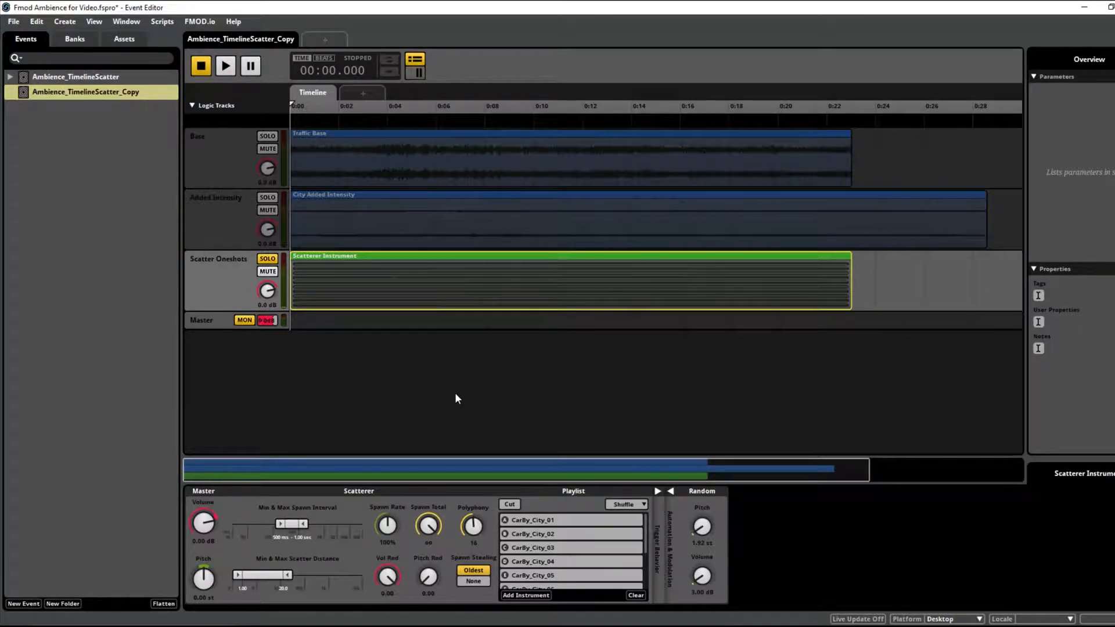
mouse_move(307, 231)
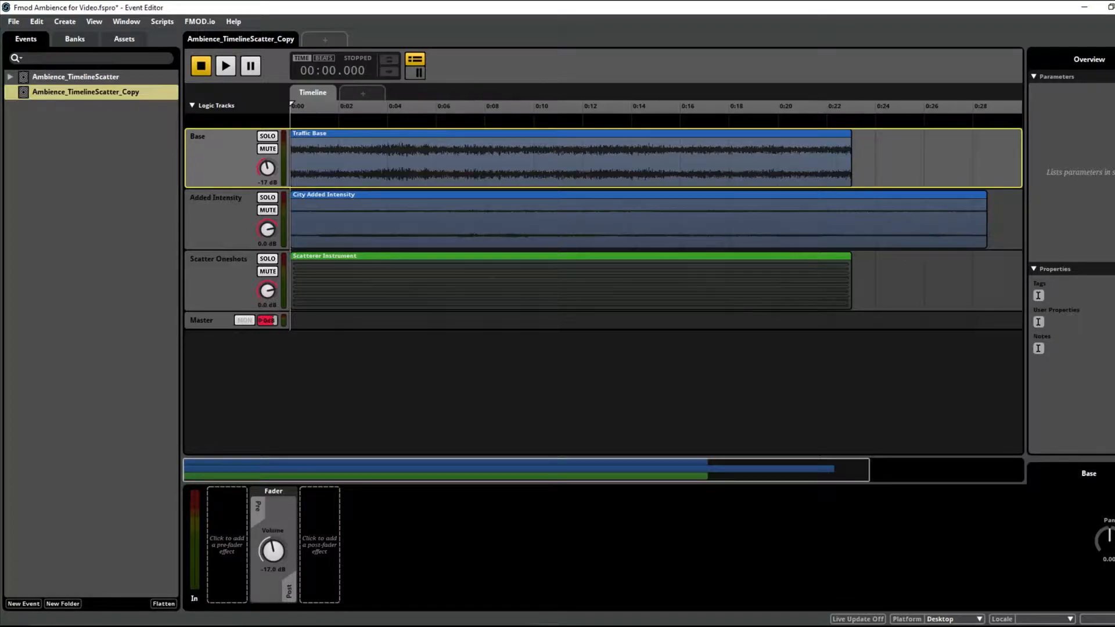
mouse_move(232, 158)
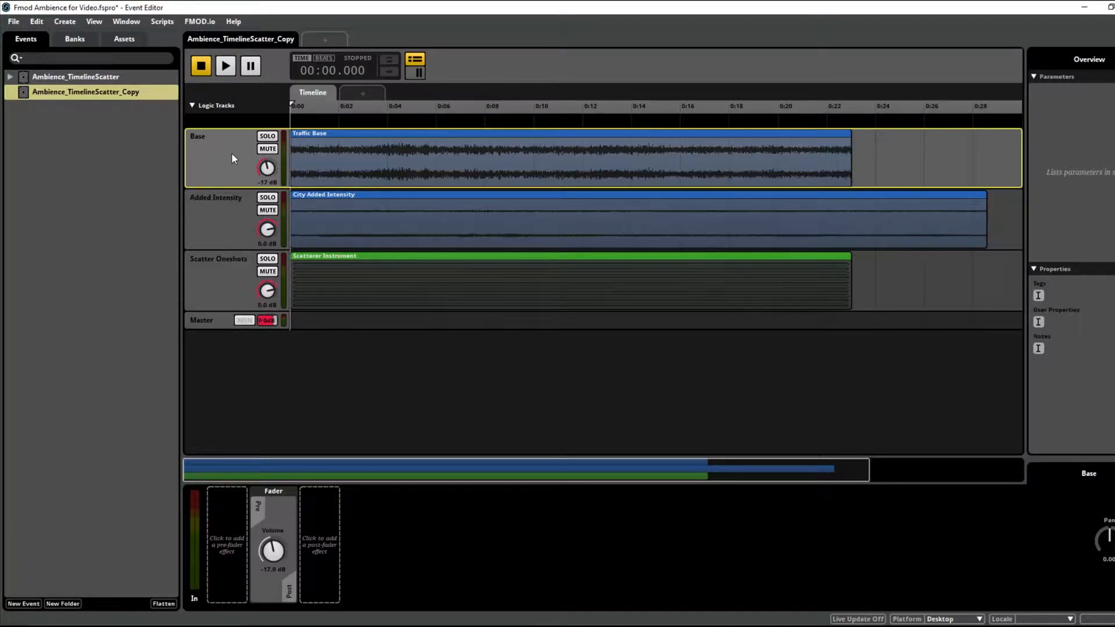
mouse_move(183, 272)
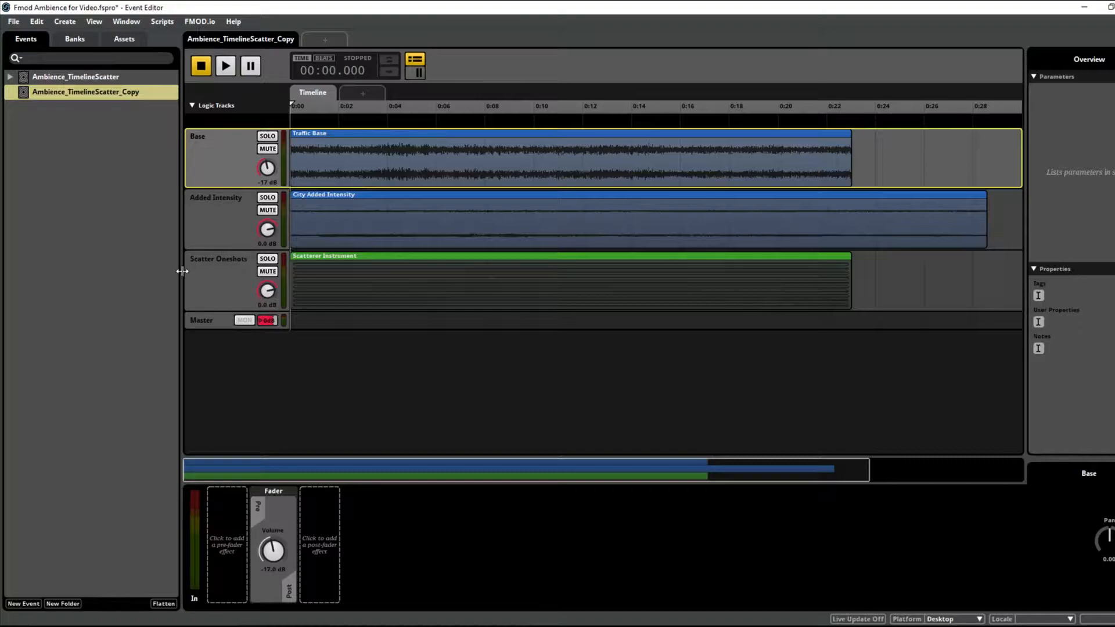
mouse_move(216, 269)
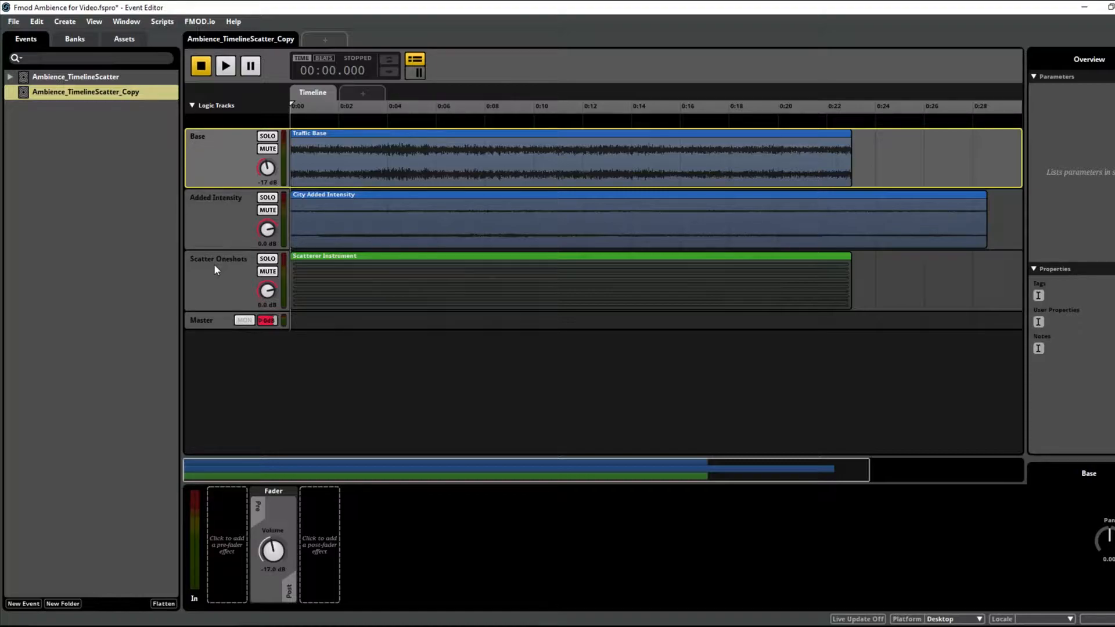
mouse_move(370, 93)
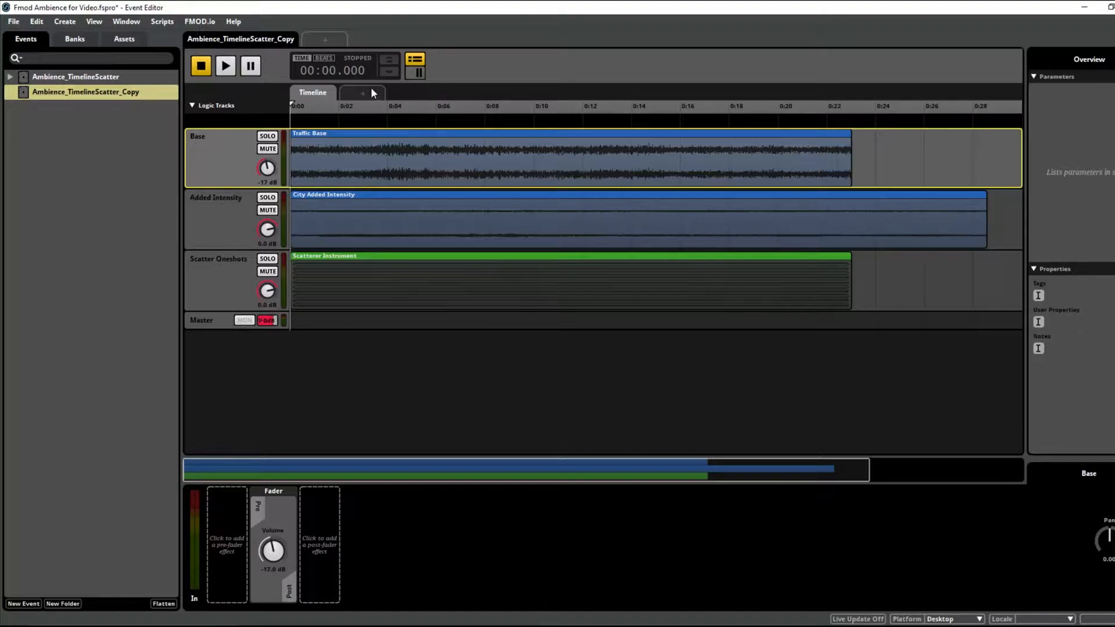
click(363, 93)
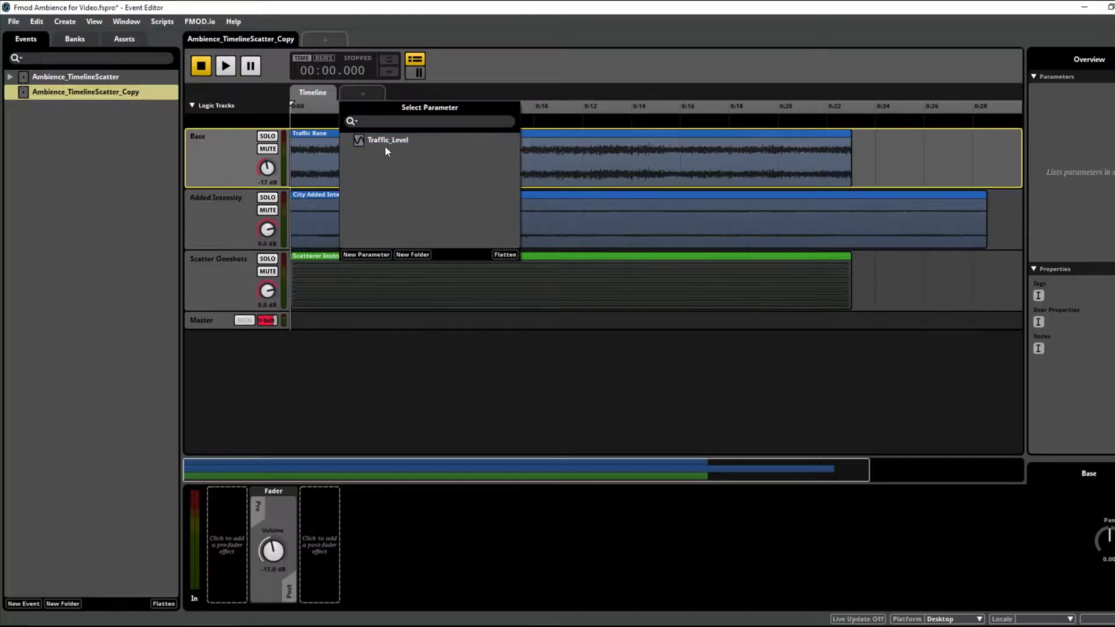
mouse_move(397, 169)
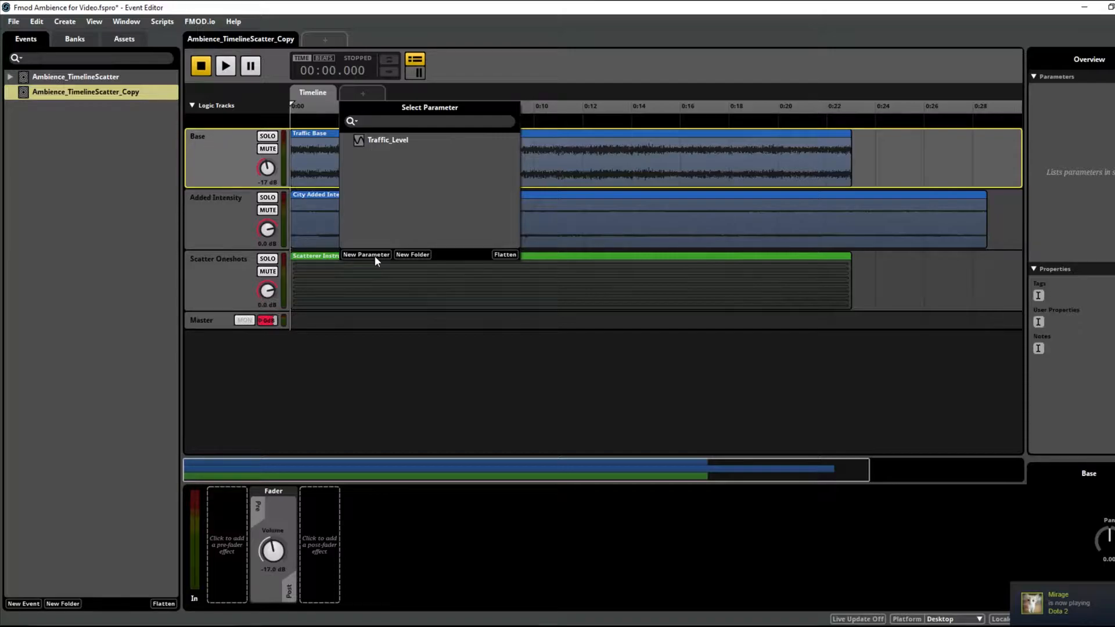
click(365, 254)
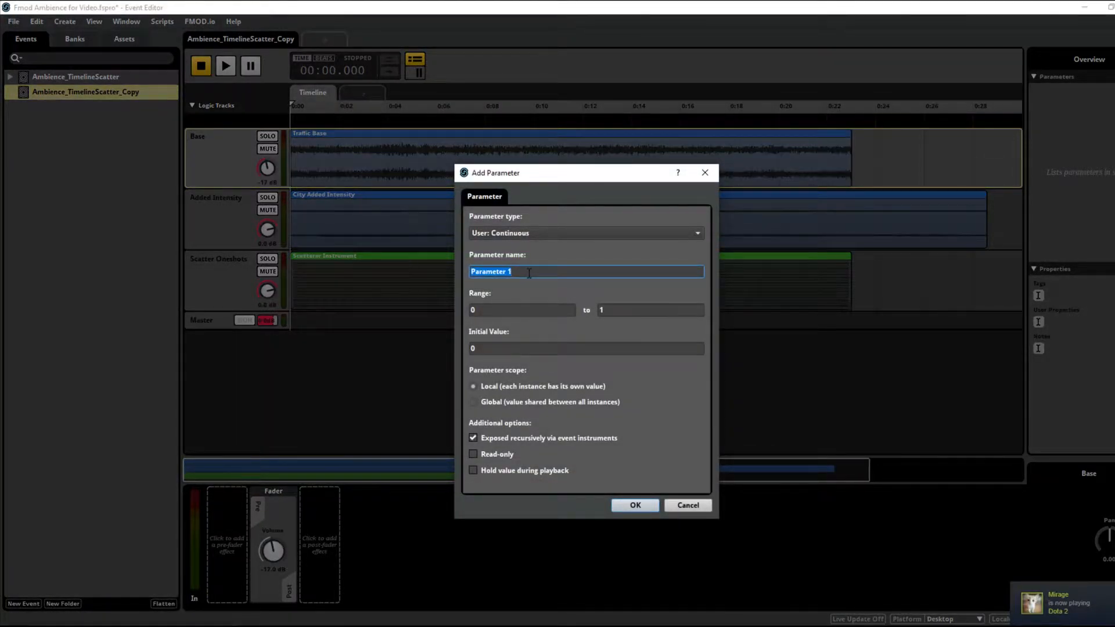
mouse_move(488, 308)
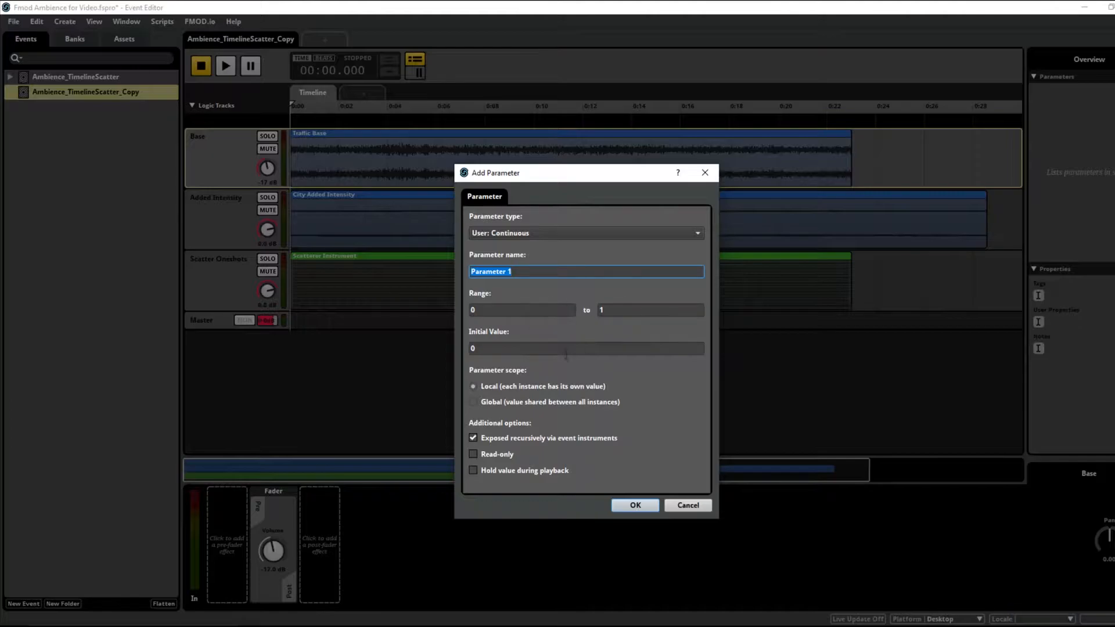
mouse_move(687, 504)
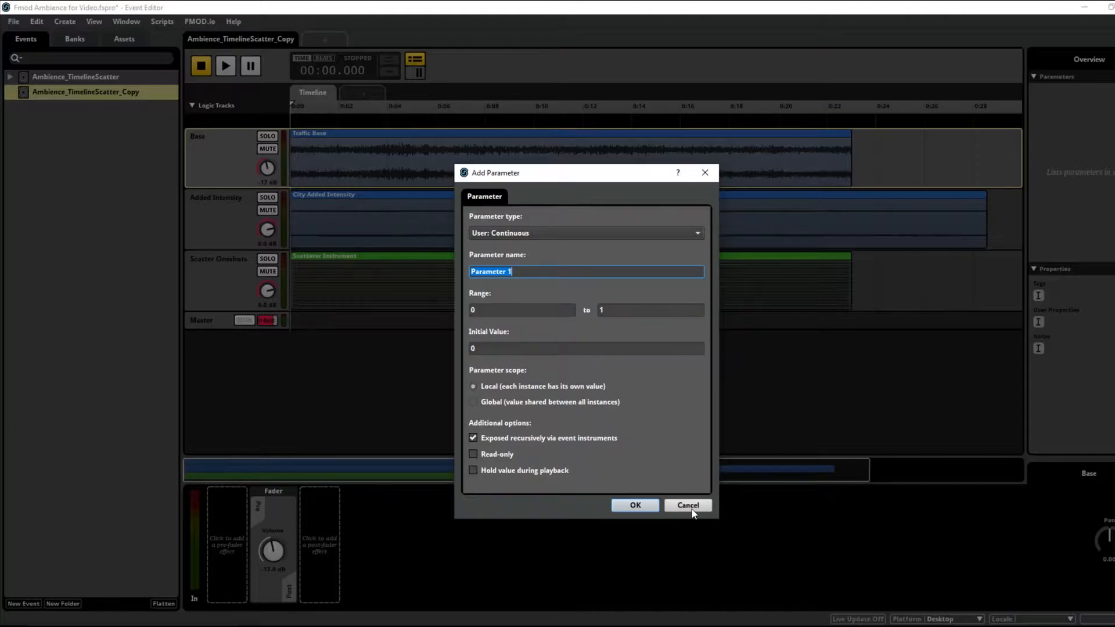
click(686, 504)
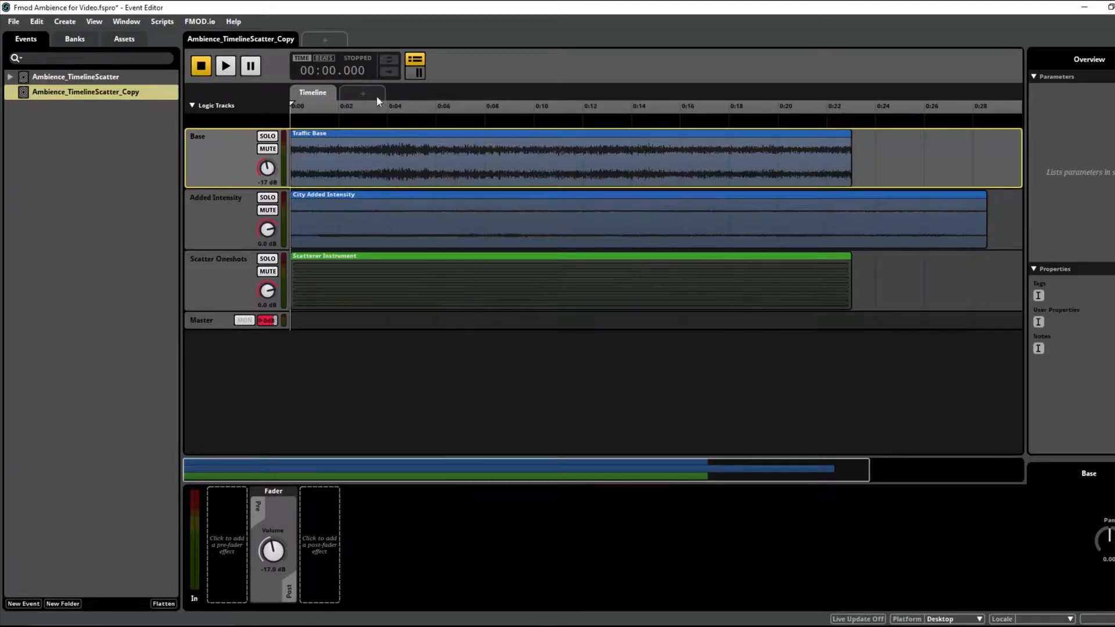
Step: Add a sheet for the Traffic_Level parameter from the + sheet tab
click(362, 93)
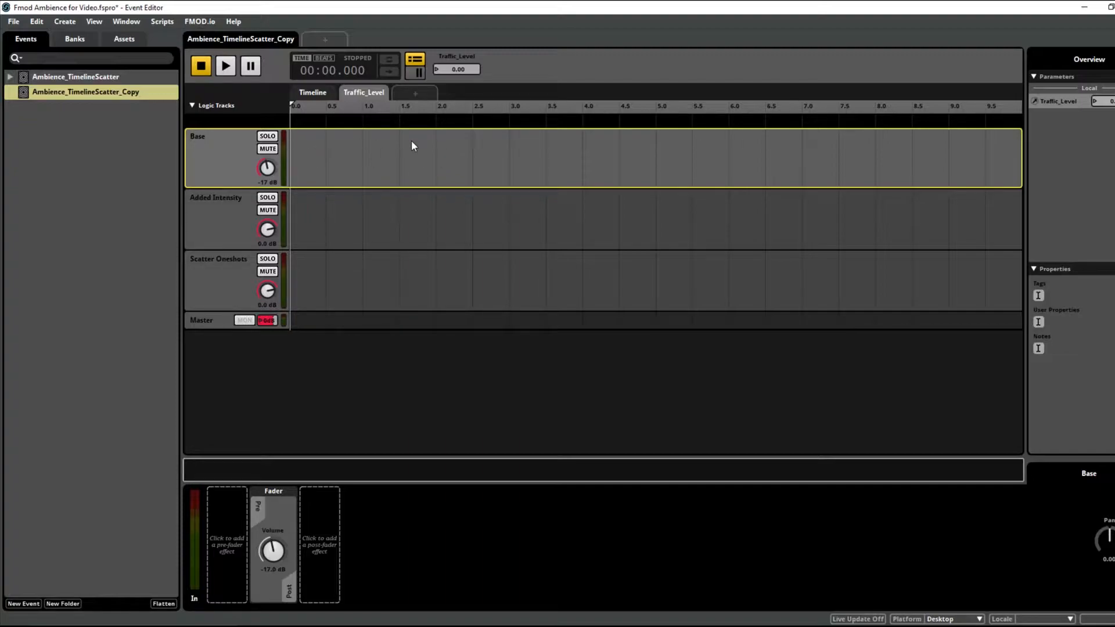
mouse_move(248, 272)
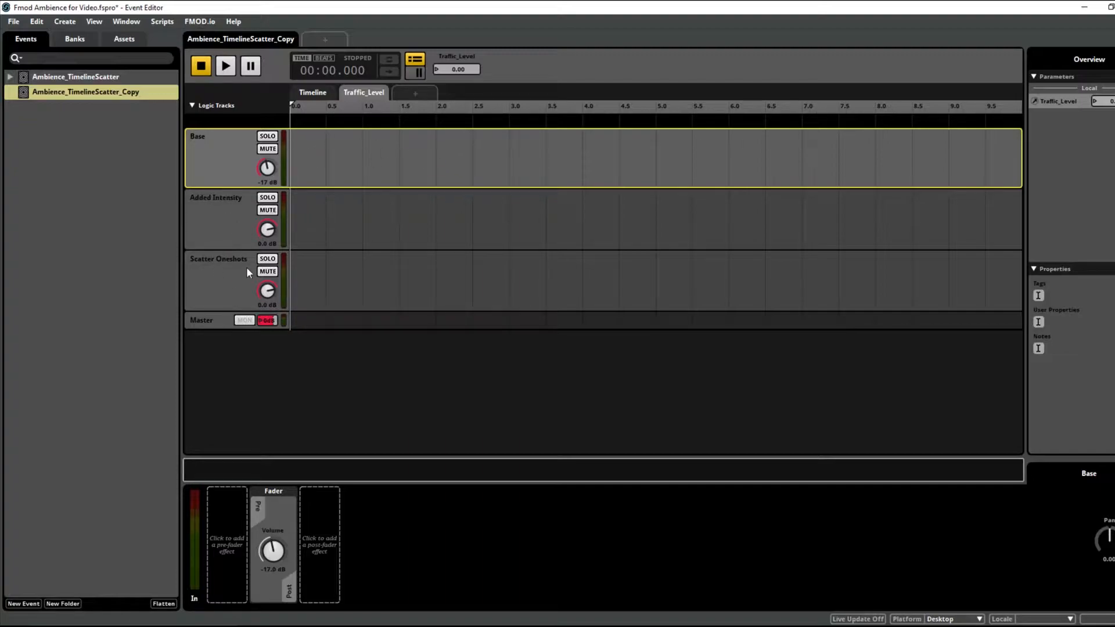
Step: Add Traffic_Level automation to the Added Intensity track's volume
right_click(267, 229)
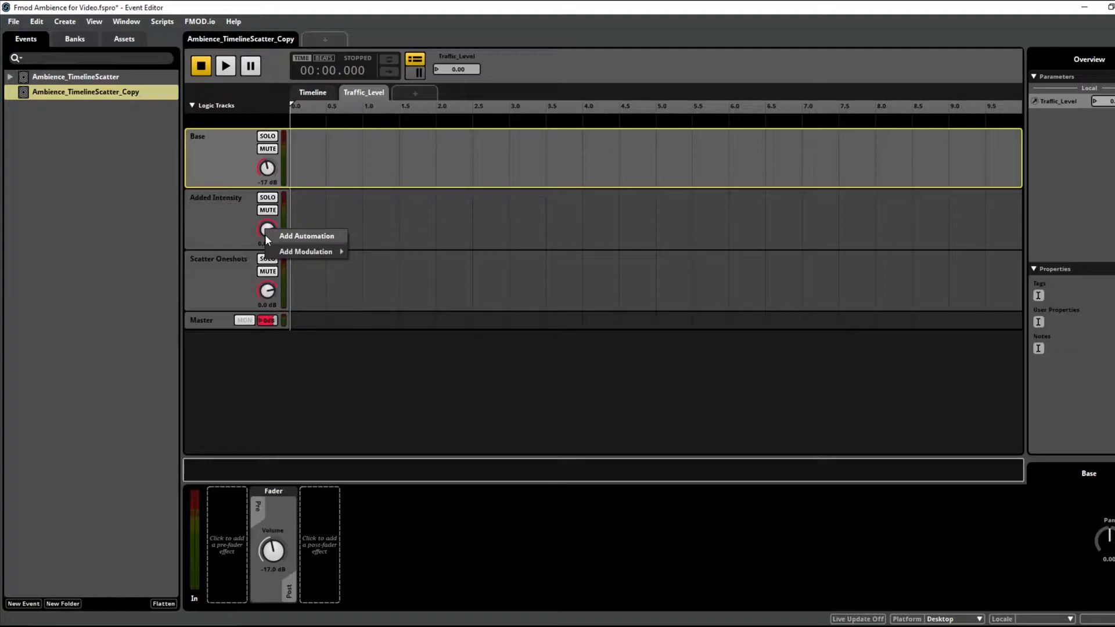
click(306, 235)
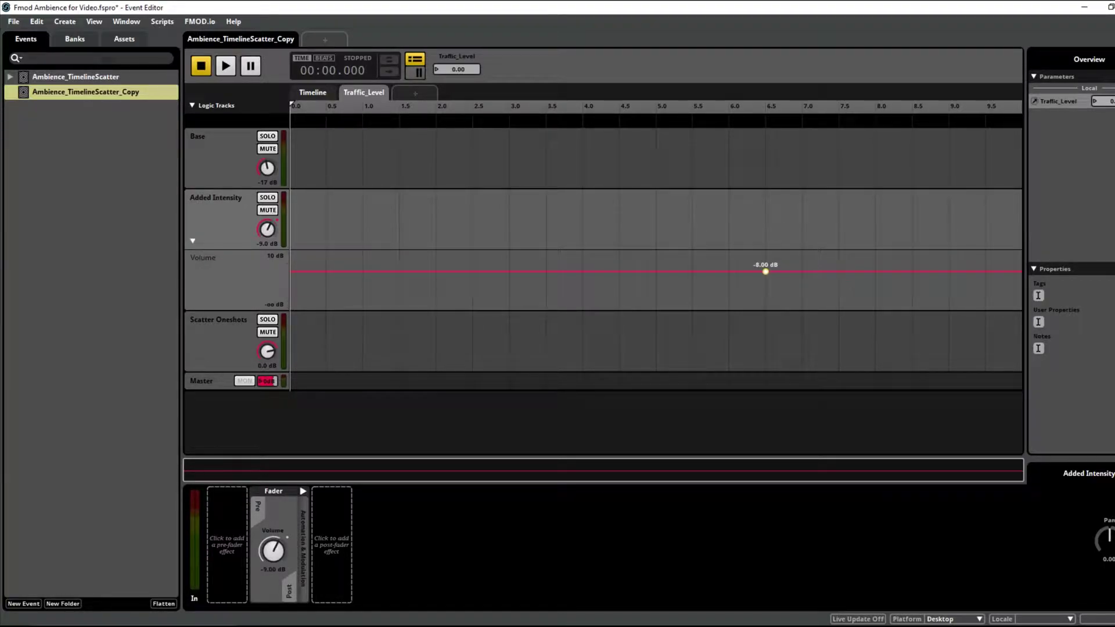
mouse_move(906, 270)
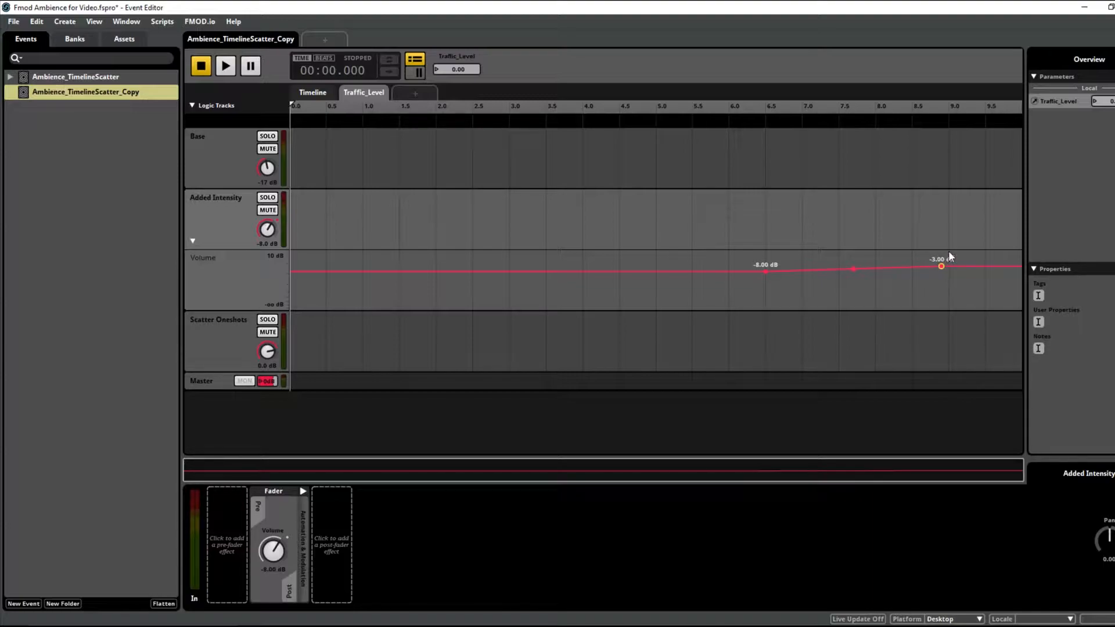
mouse_move(951, 259)
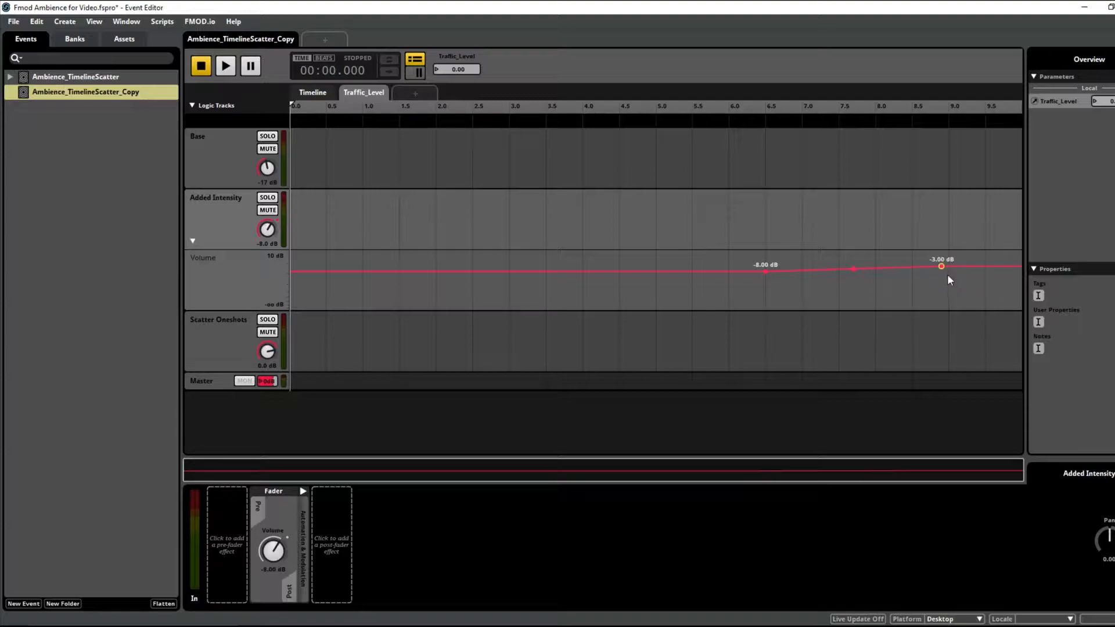
mouse_move(941, 230)
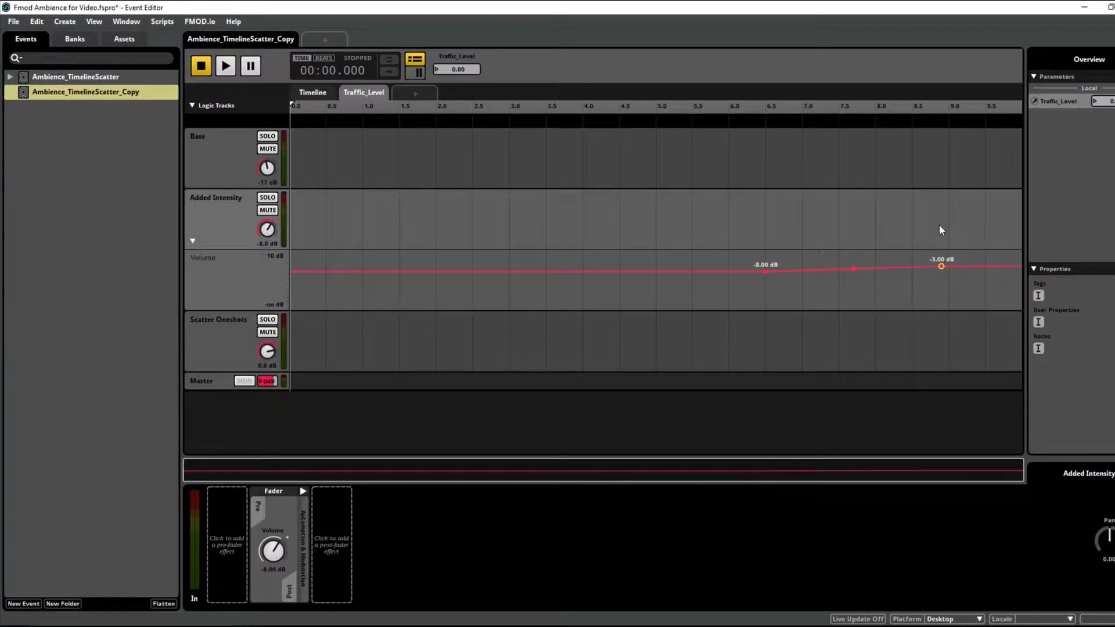
mouse_move(924, 317)
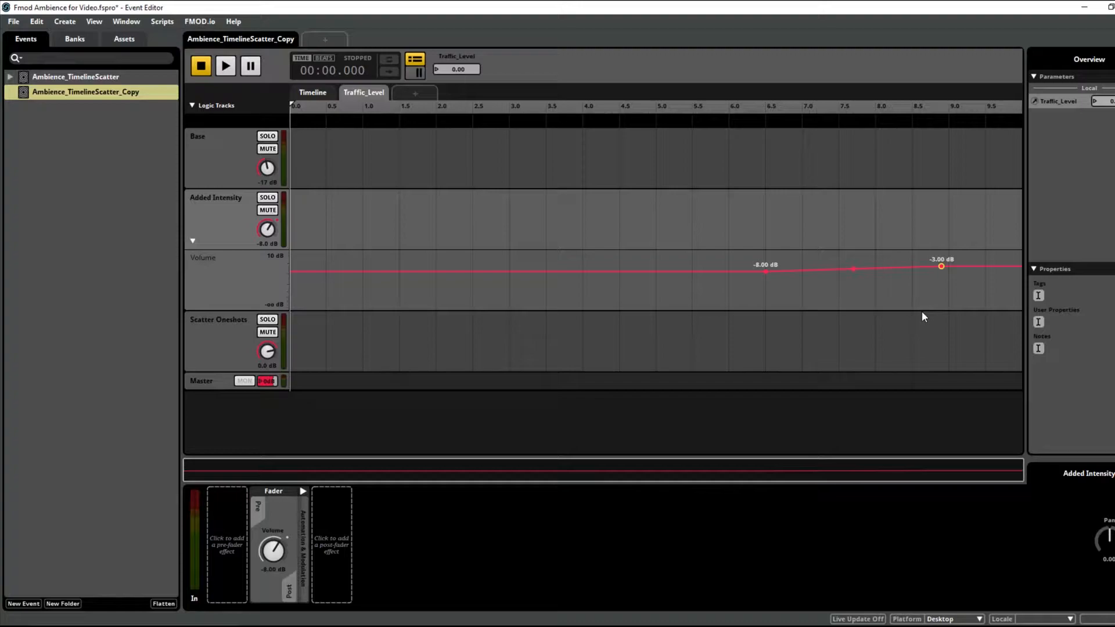
mouse_move(879, 282)
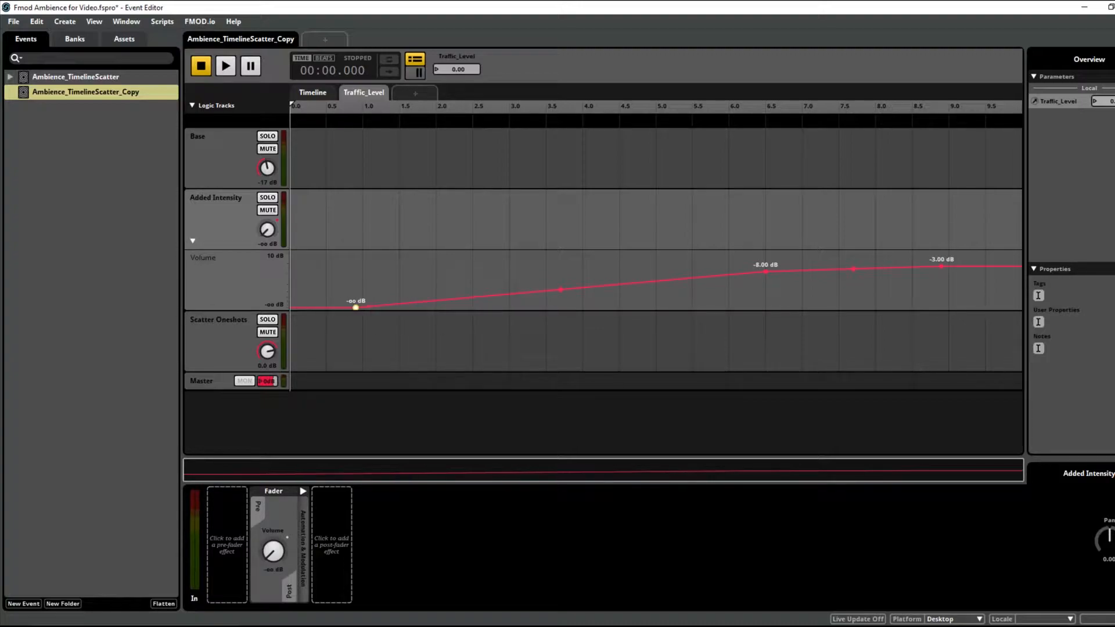
Step: Automate Scatter Oneshots' volume on Traffic_Level and add curve points at -oo, 0 and 5 dB
right_click(267, 352)
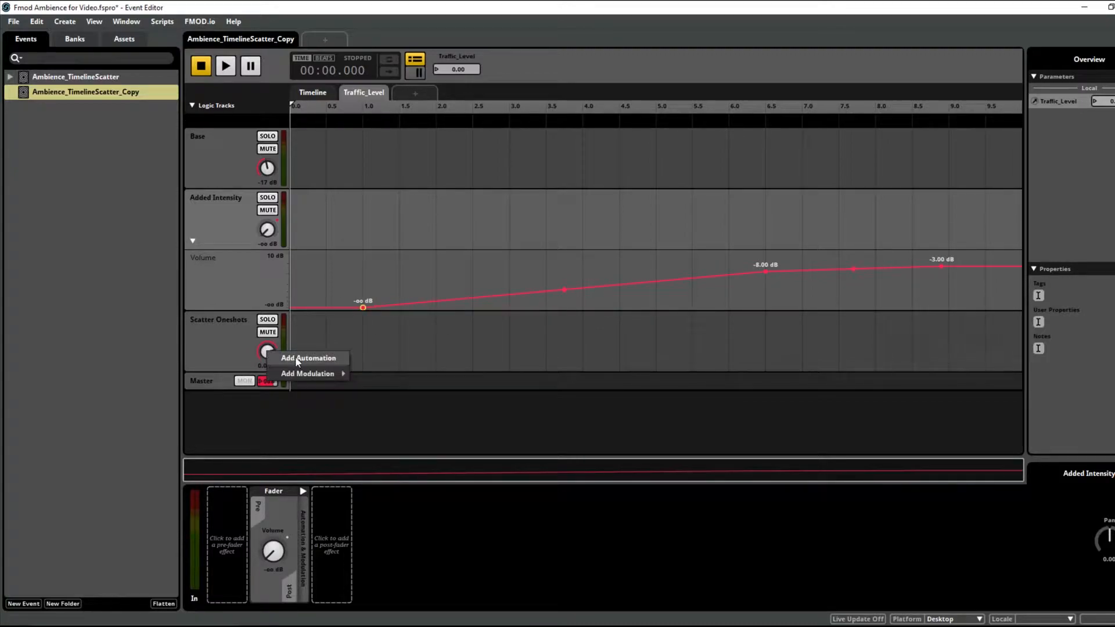
click(307, 357)
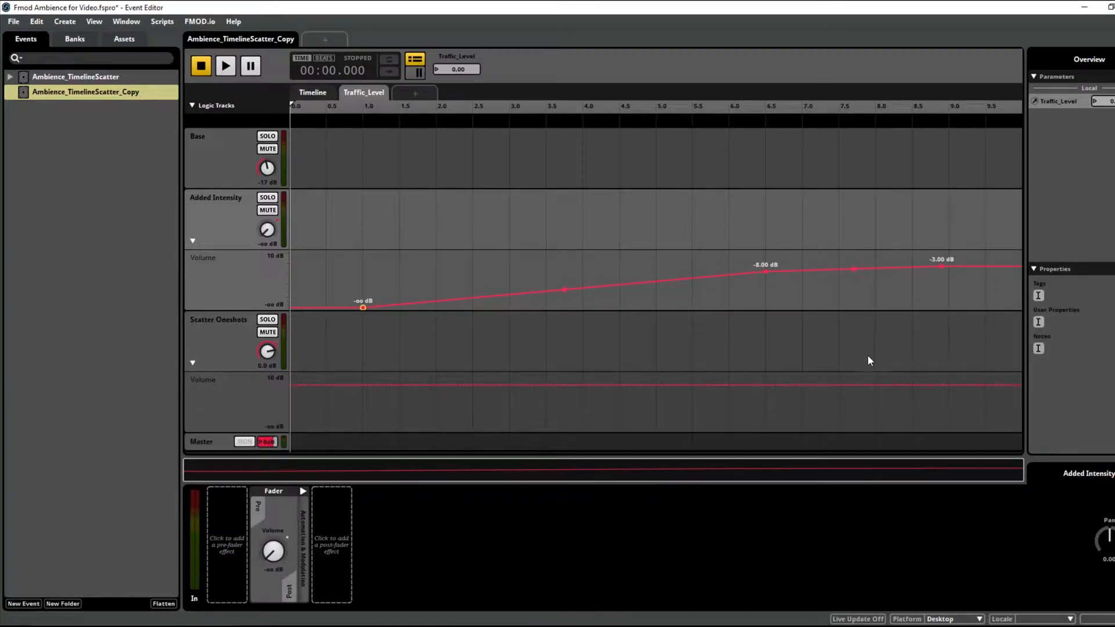
mouse_move(841, 387)
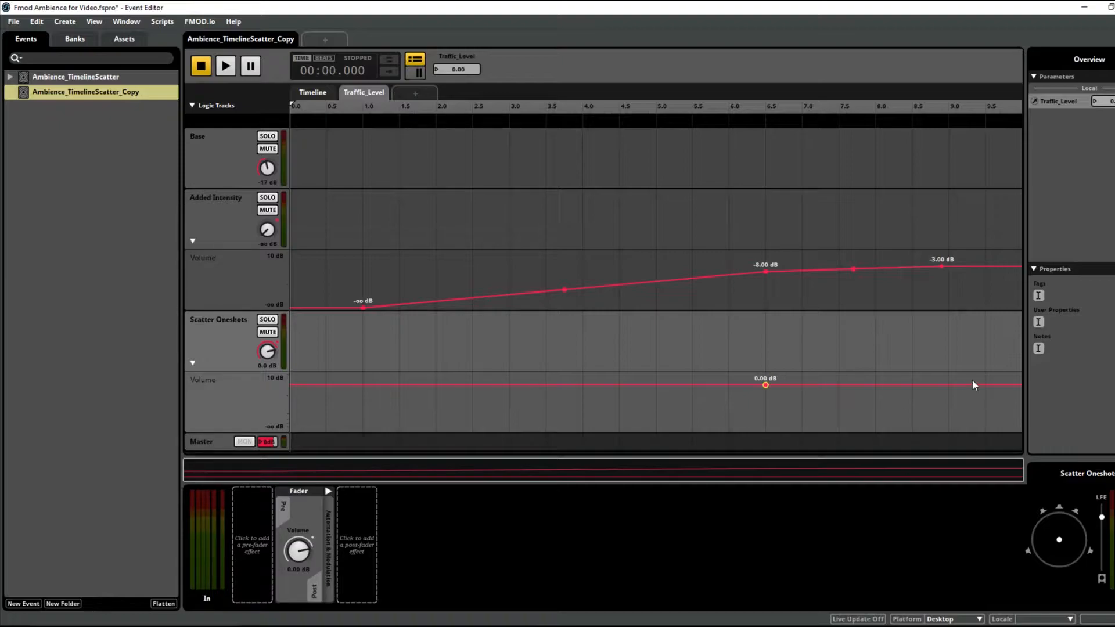
click(985, 386)
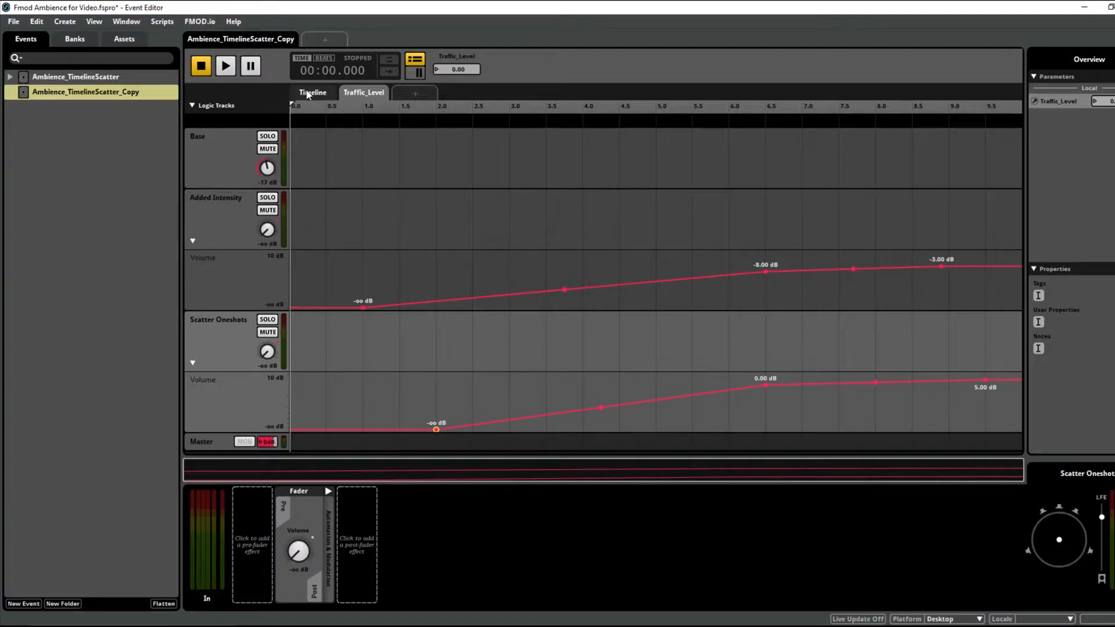
Step: Return to the Timeline and enable loop playback over the first 22 seconds
click(313, 93)
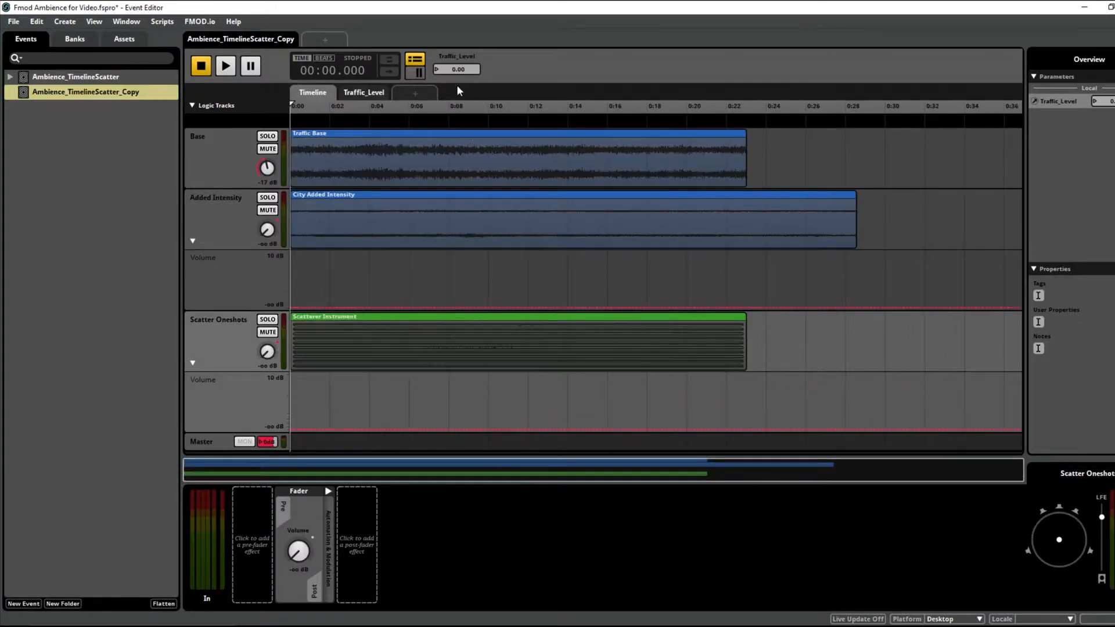
mouse_move(560, 57)
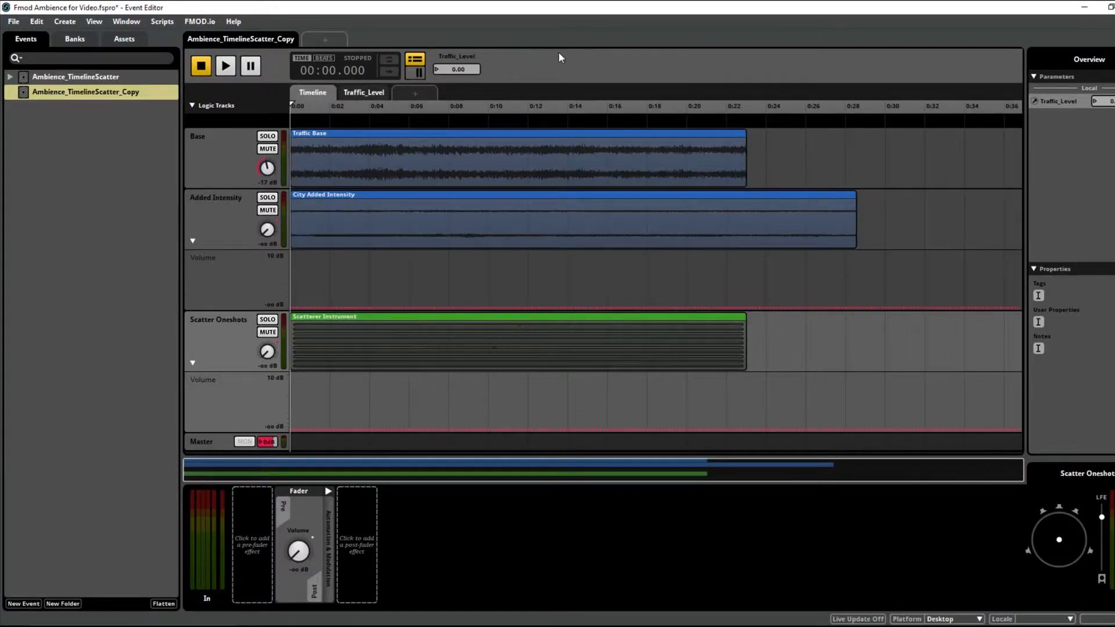
click(224, 65)
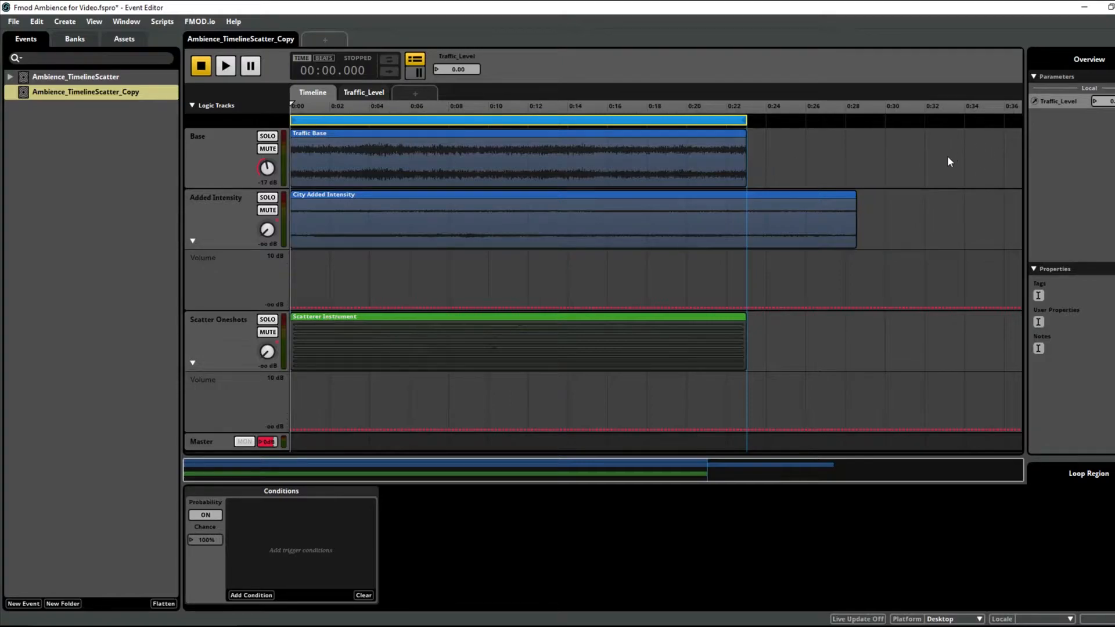
mouse_move(926, 162)
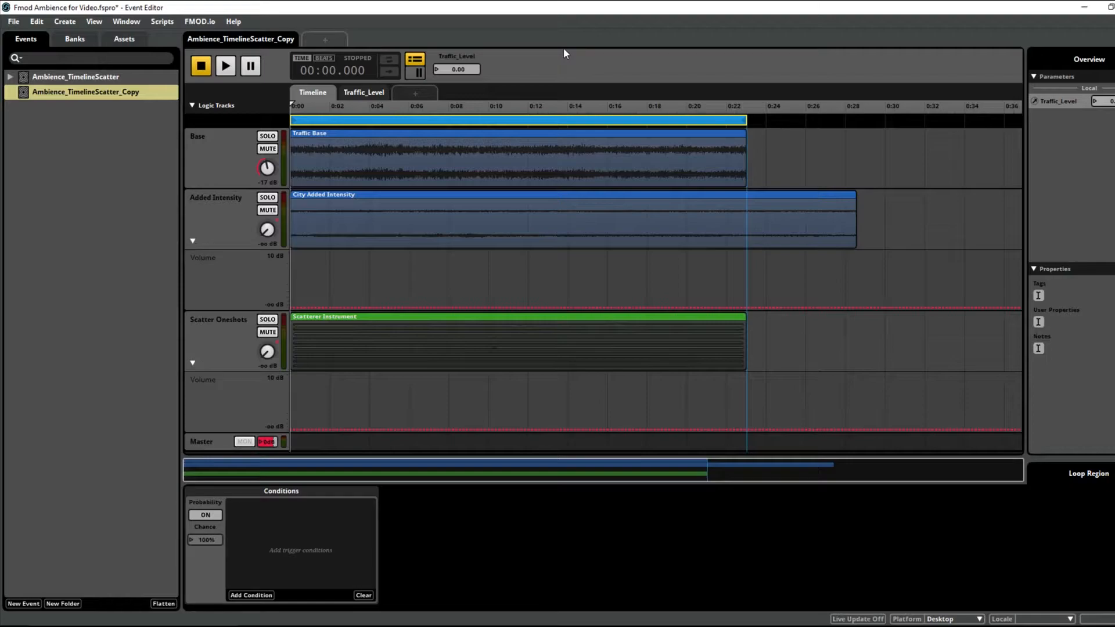
click(225, 64)
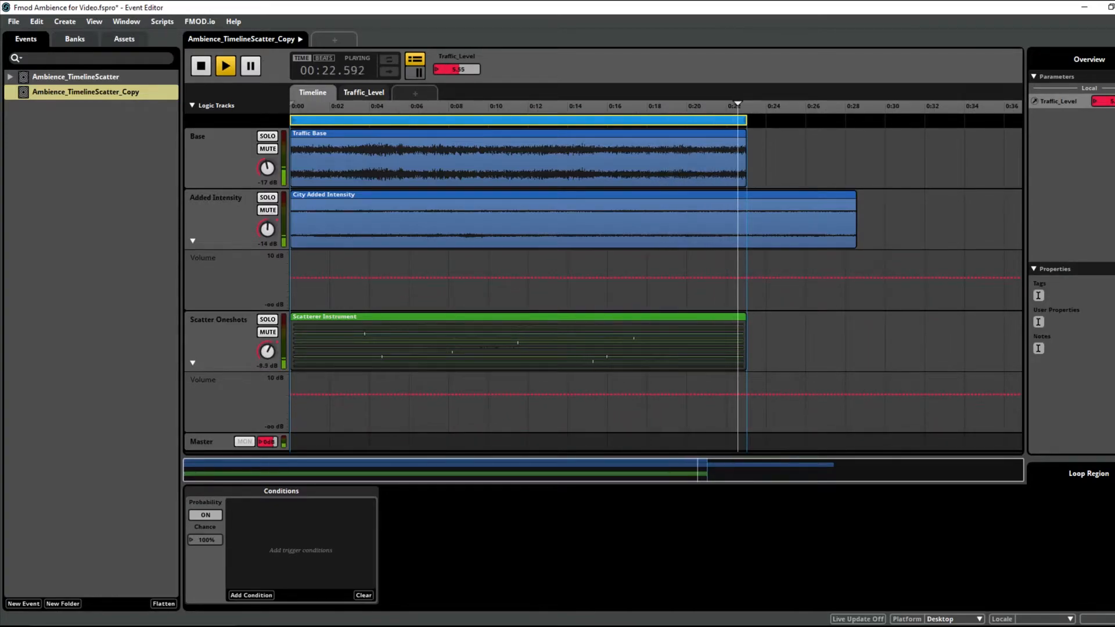
click(320, 105)
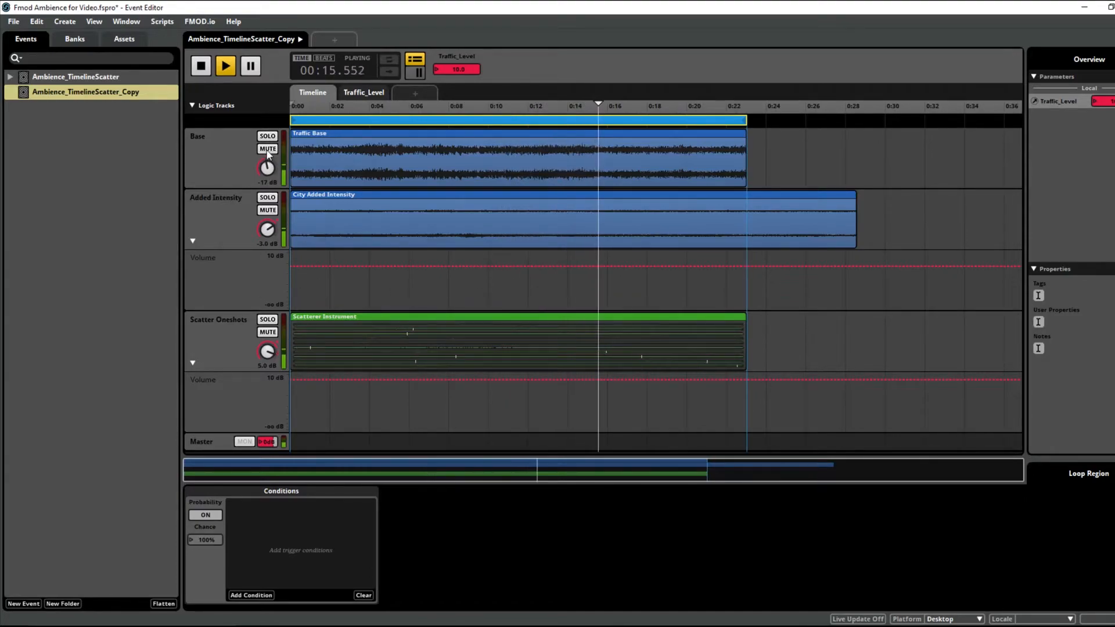
click(267, 332)
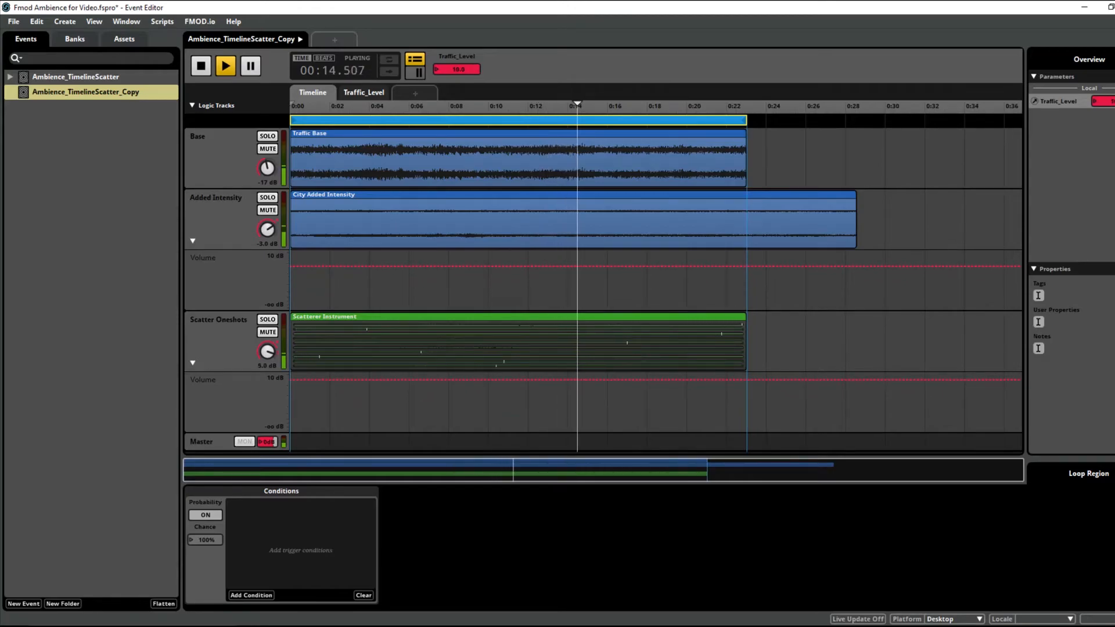
click(201, 66)
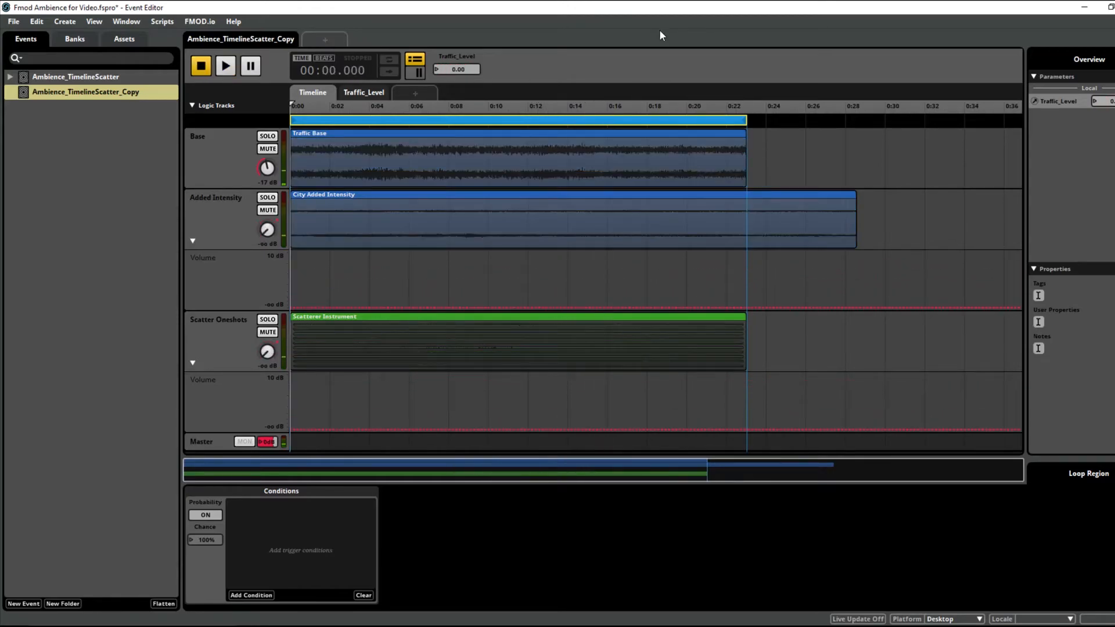